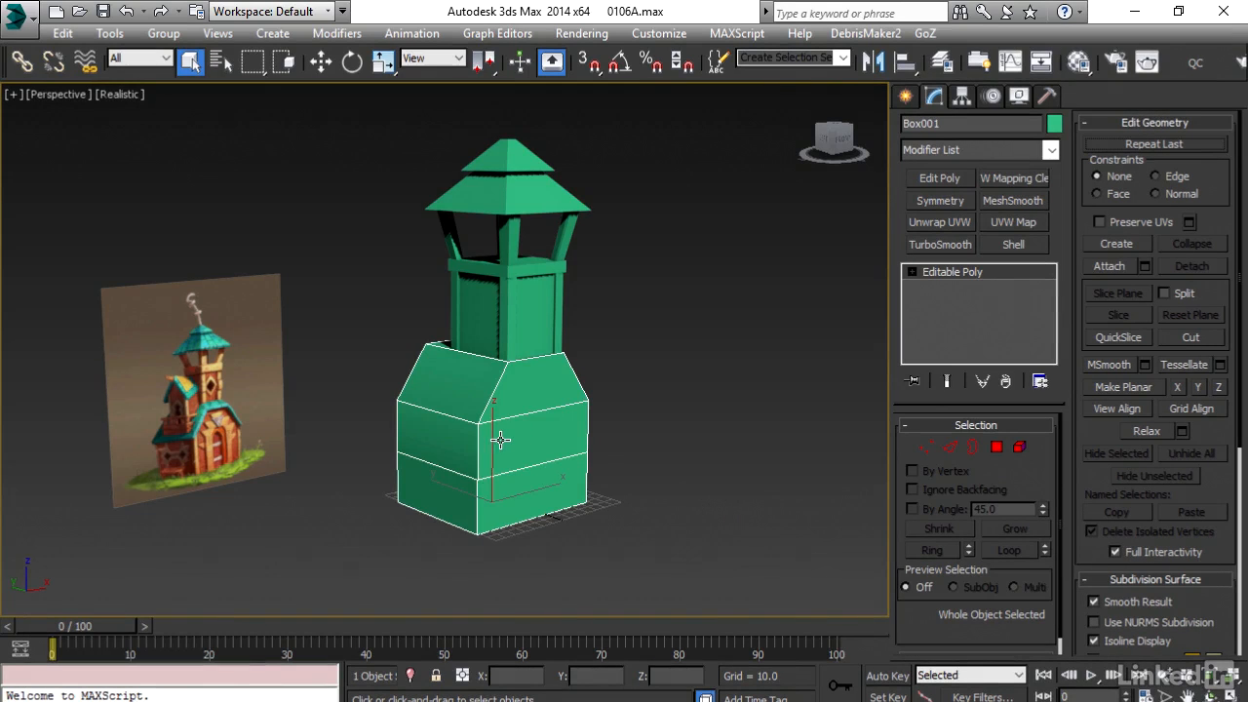
Switch Box001 to Vertex mode and select the lower block's twelve vertices.
click(924, 446)
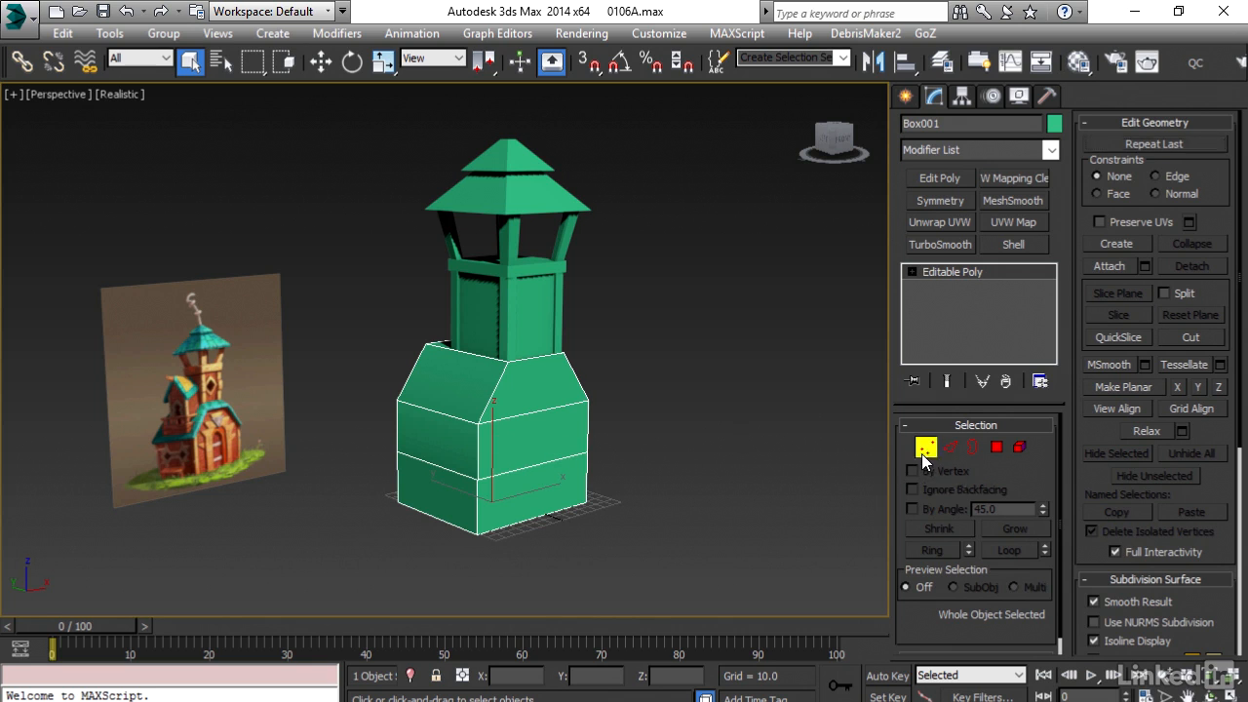
click(922, 446)
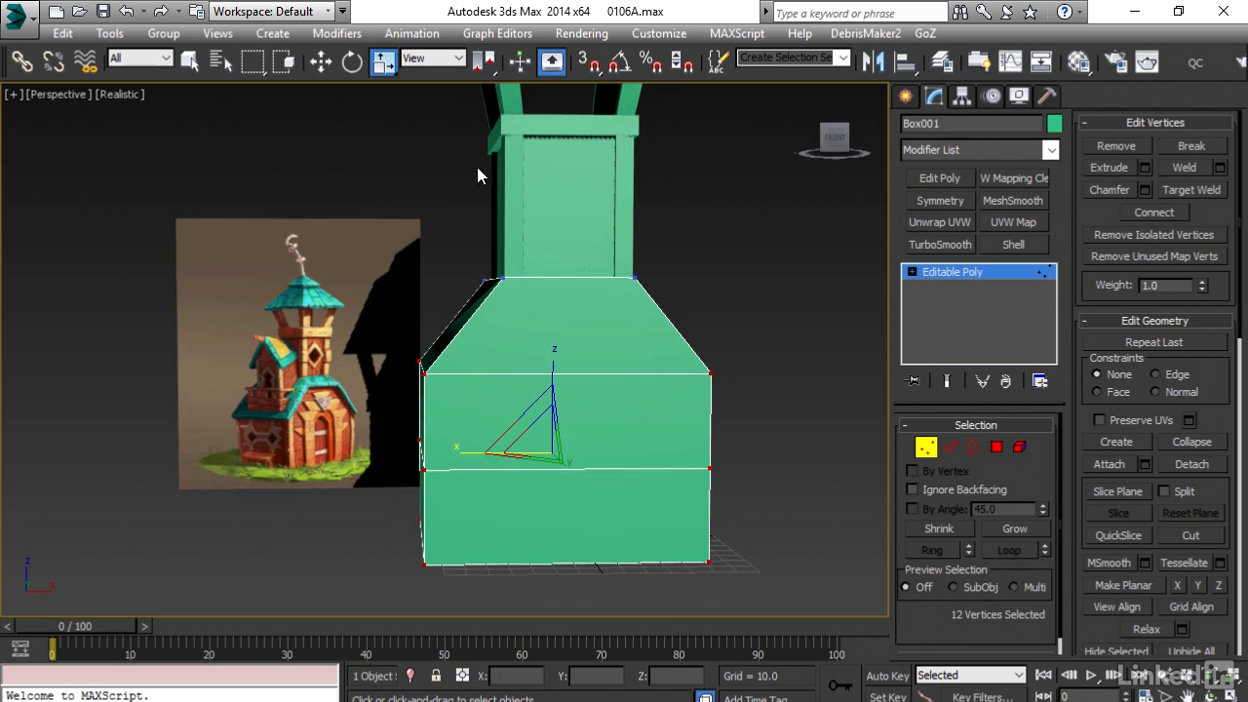
mouse_move(413, 312)
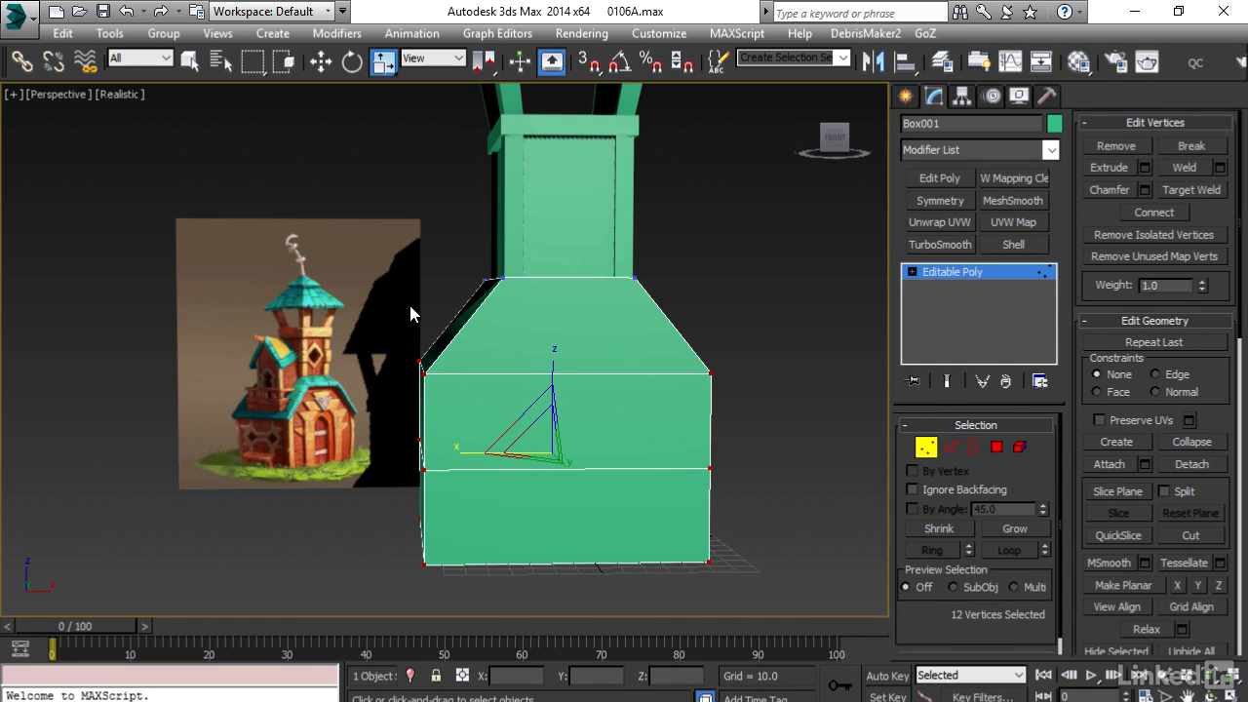
mouse_move(433, 359)
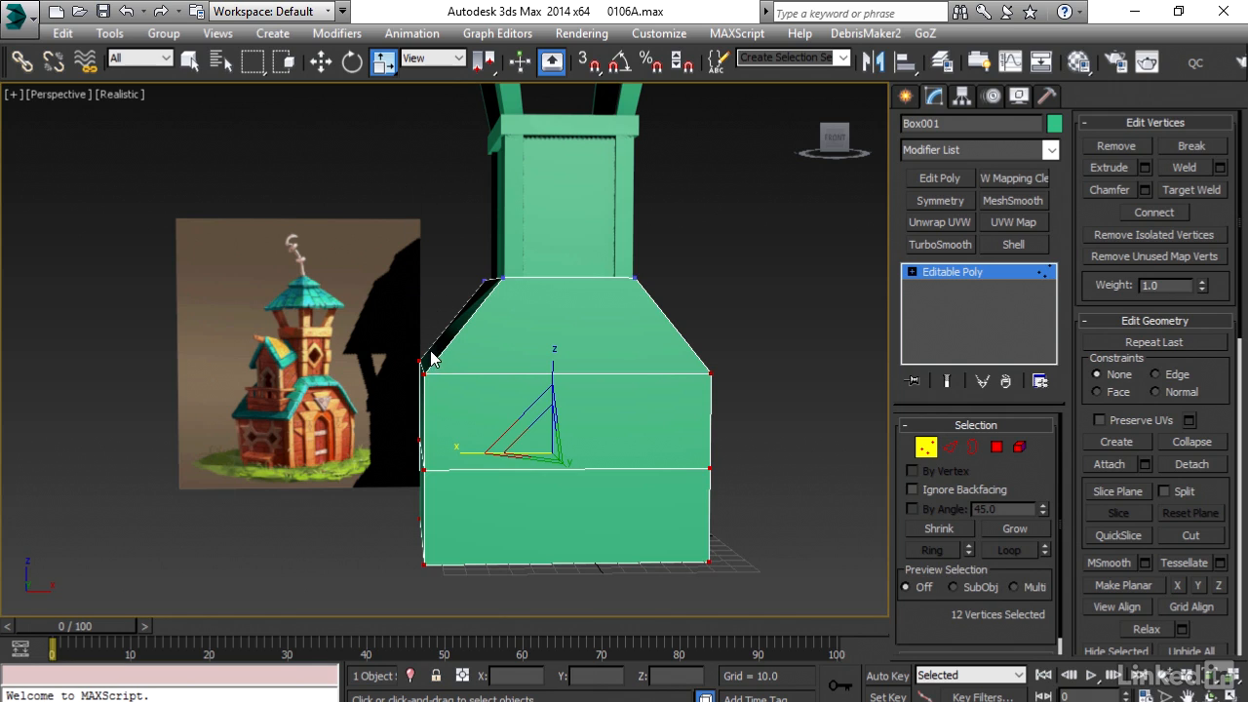
mouse_move(472, 453)
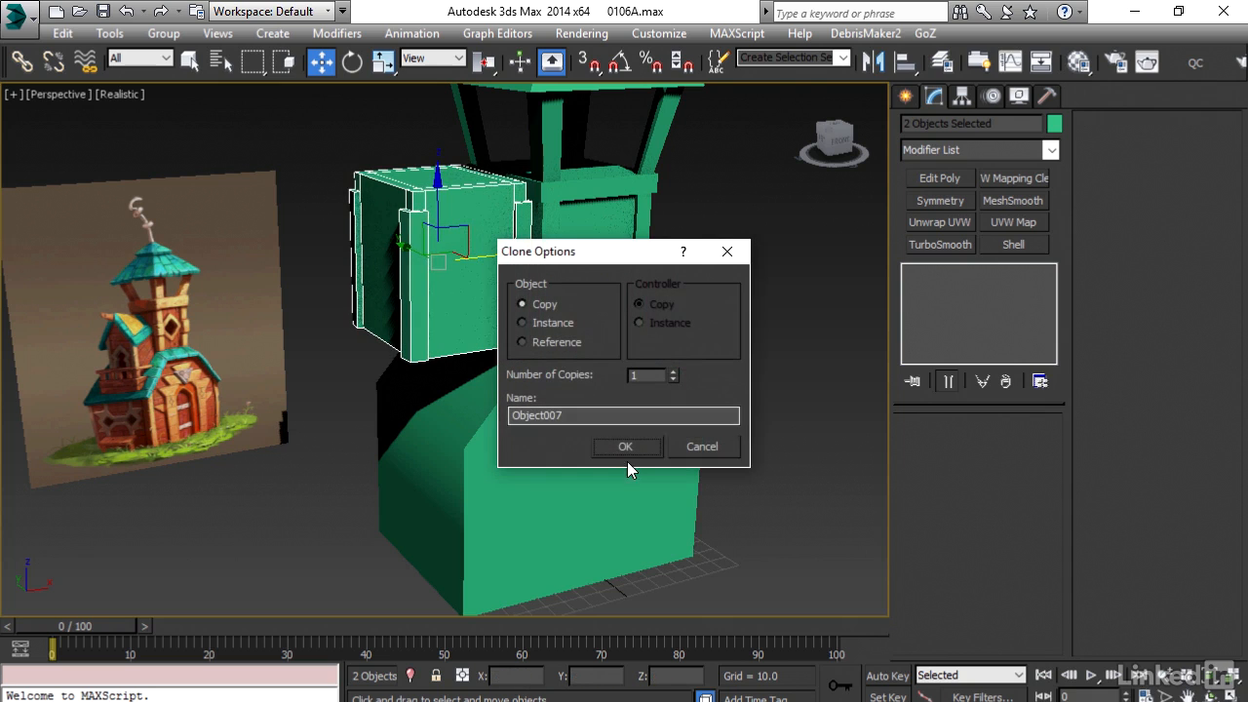
Confirm Copy in Clone Options and move Object007 against the tower front.
click(626, 447)
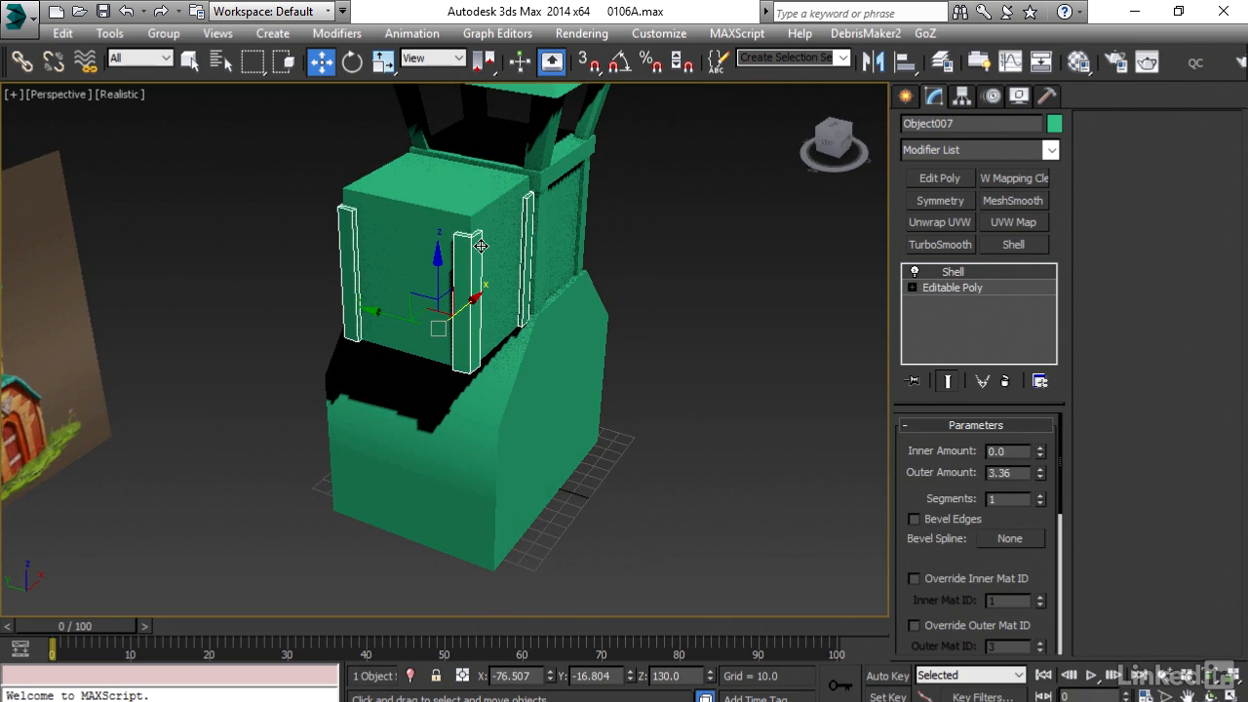
drag(478, 244, 530, 297)
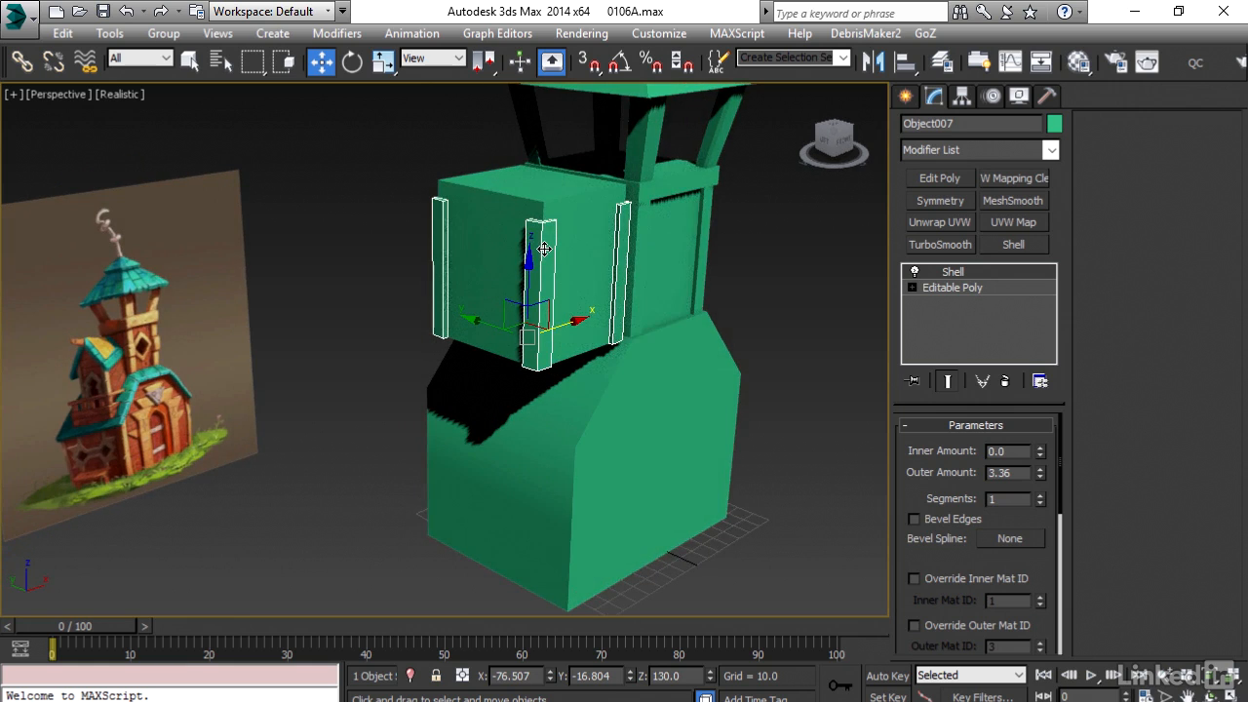
Convert the shelled copy to Editable Poly and use Element mode to isolate its box piece.
right_click(542, 250)
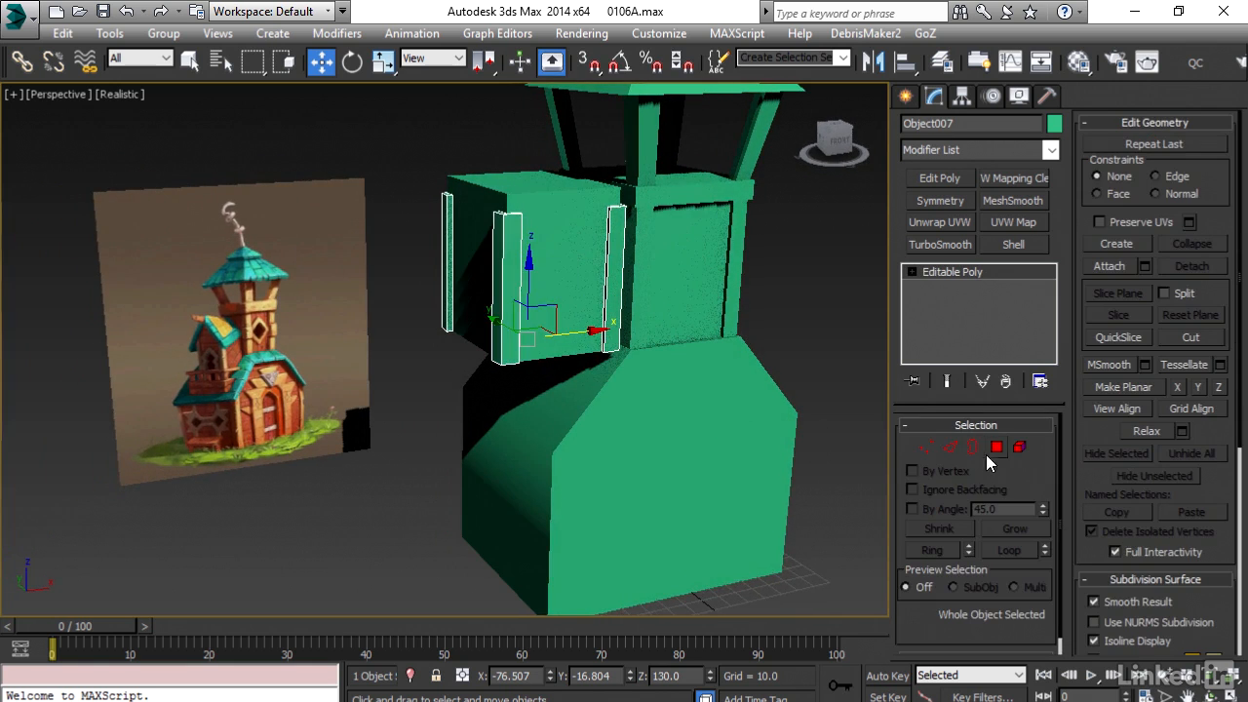
click(1020, 448)
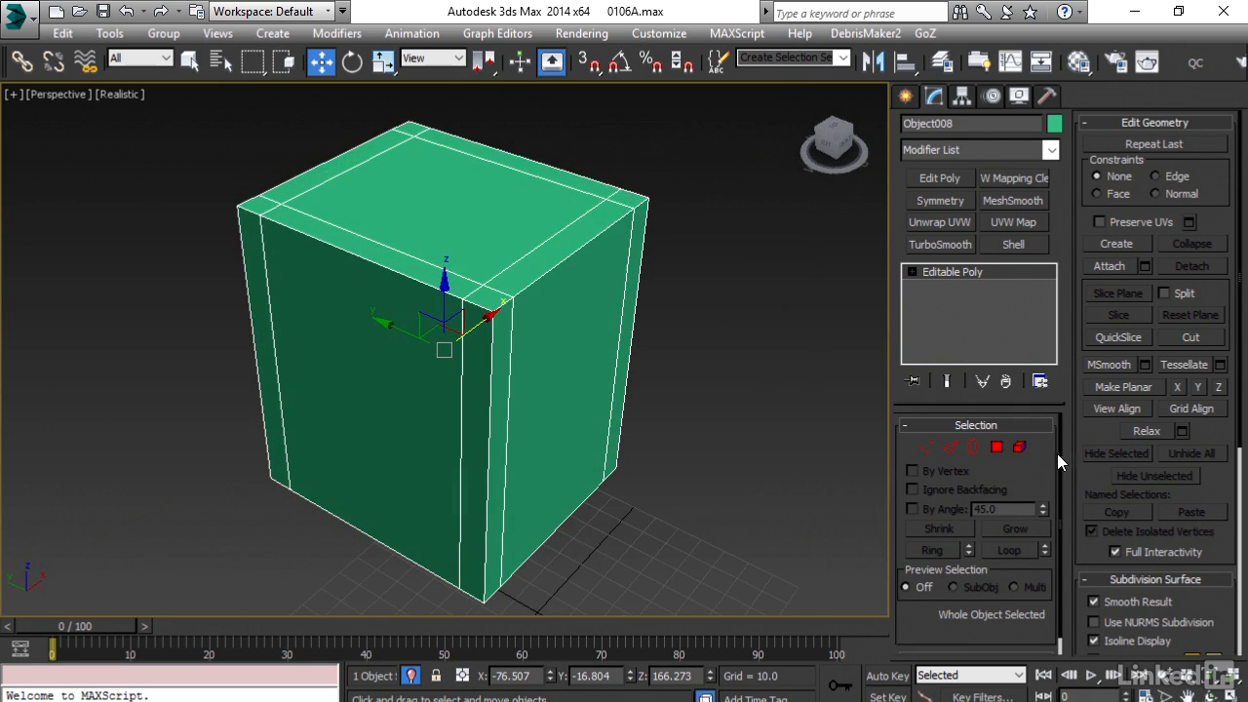
Select the box's six rim edge loops in Edge mode and Remove them.
click(954, 446)
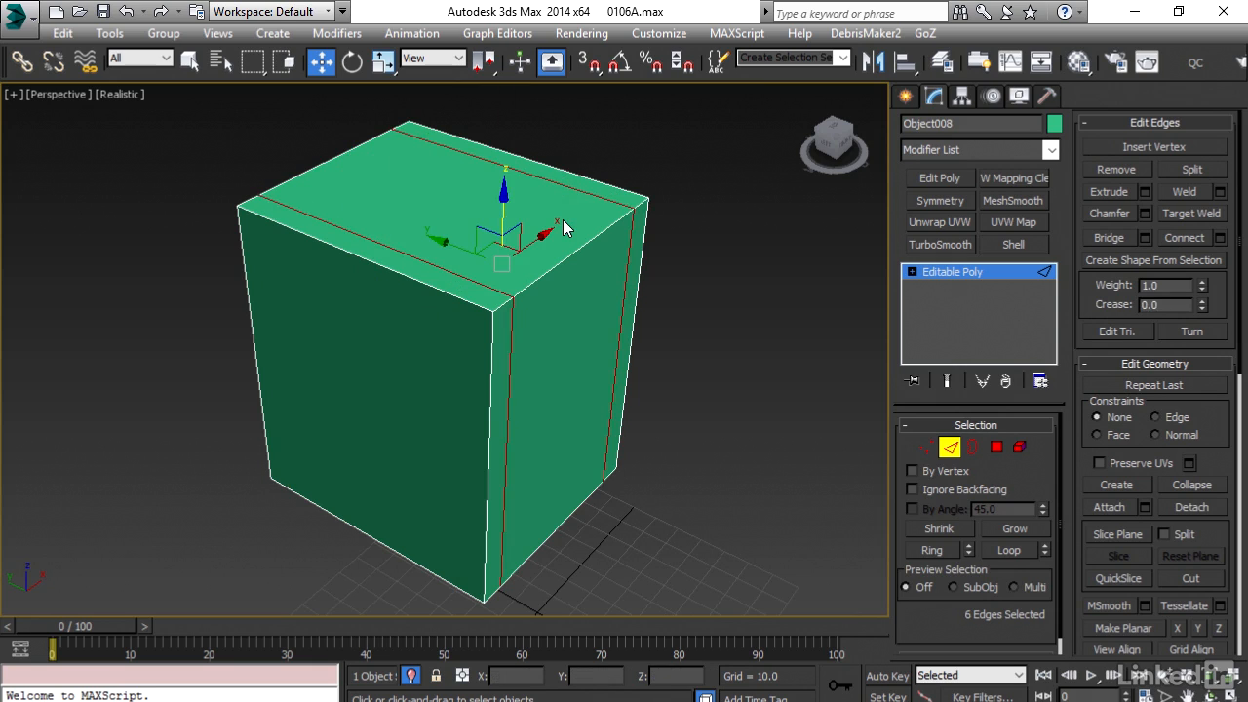
click(919, 447)
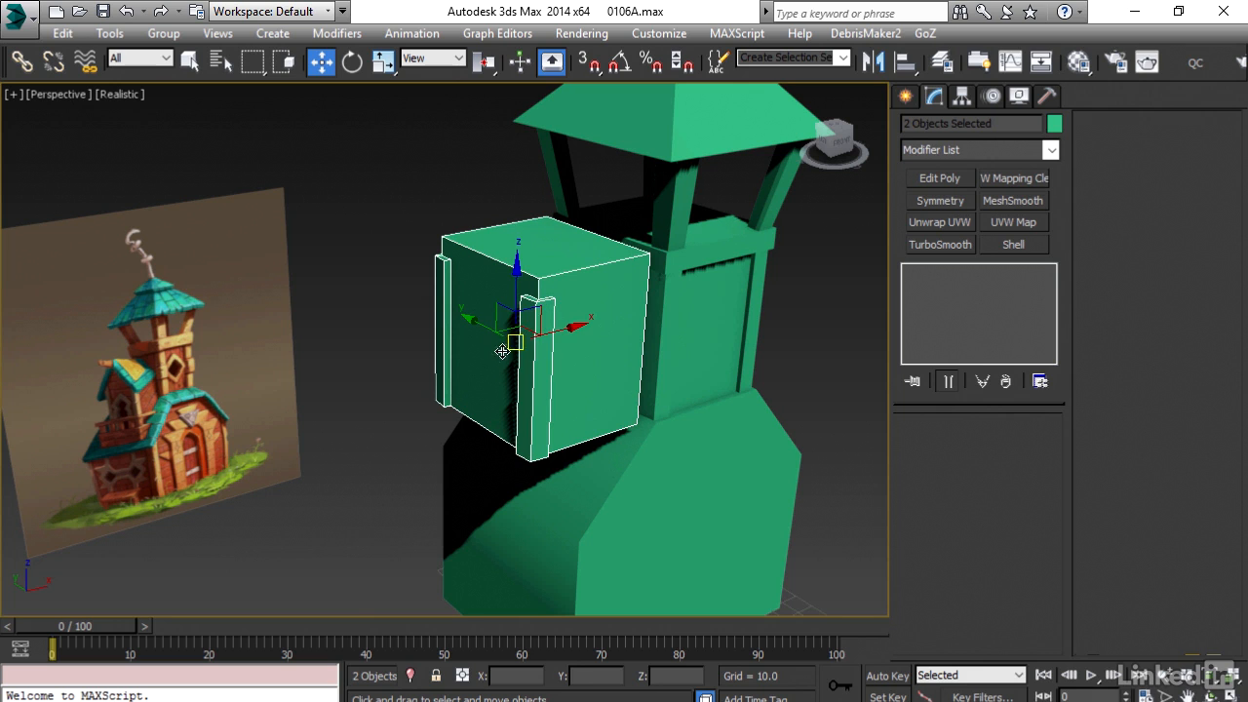
Non-uniformly scale the balcony box and planks to fit the tower front.
click(380, 60)
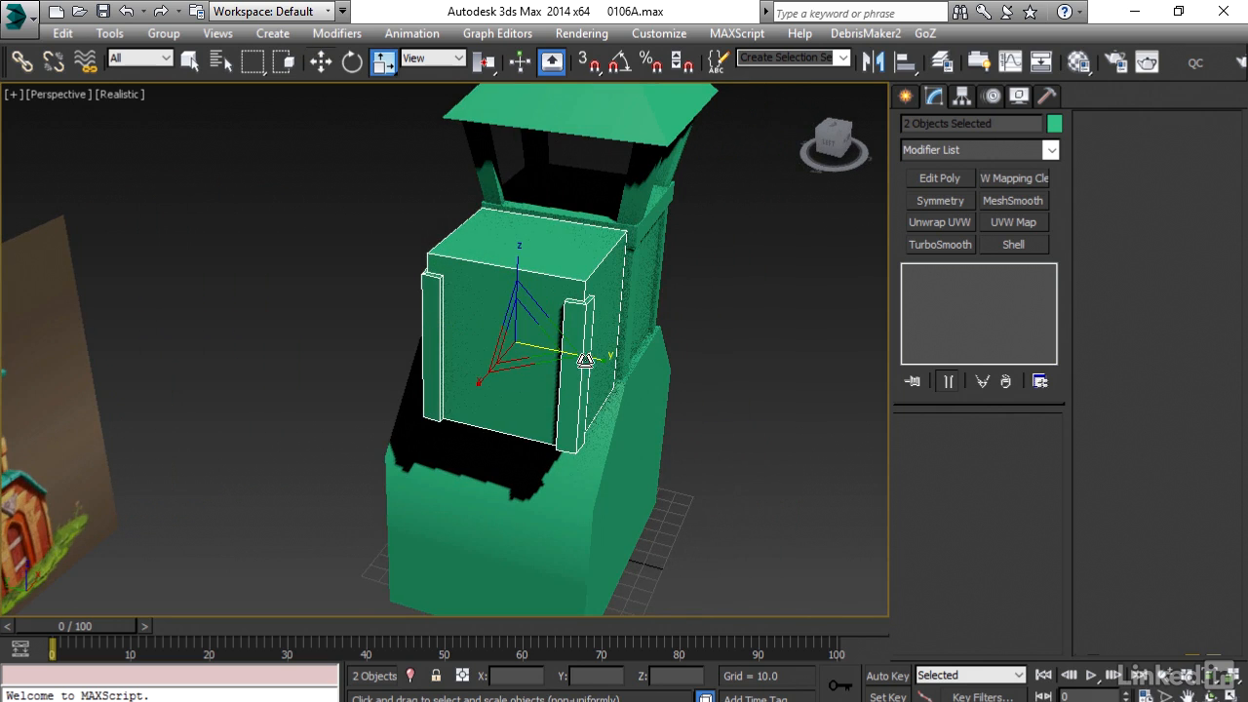
drag(585, 361, 331, 409)
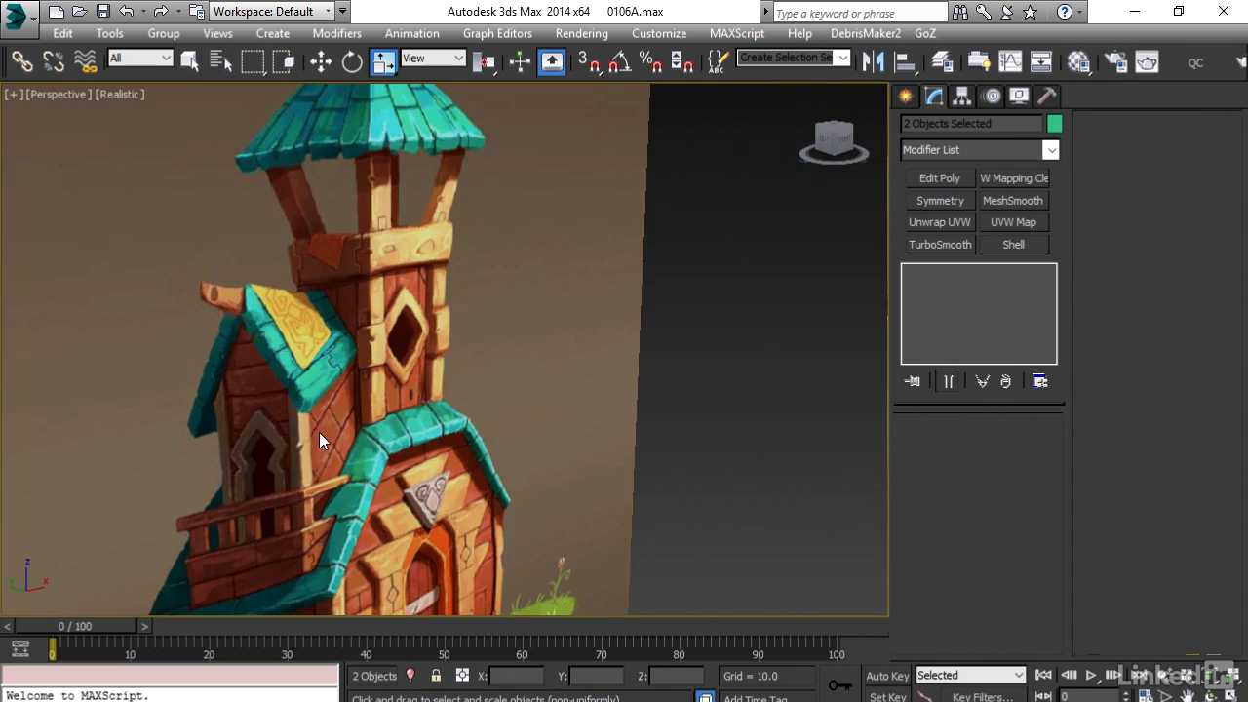
mouse_move(368, 392)
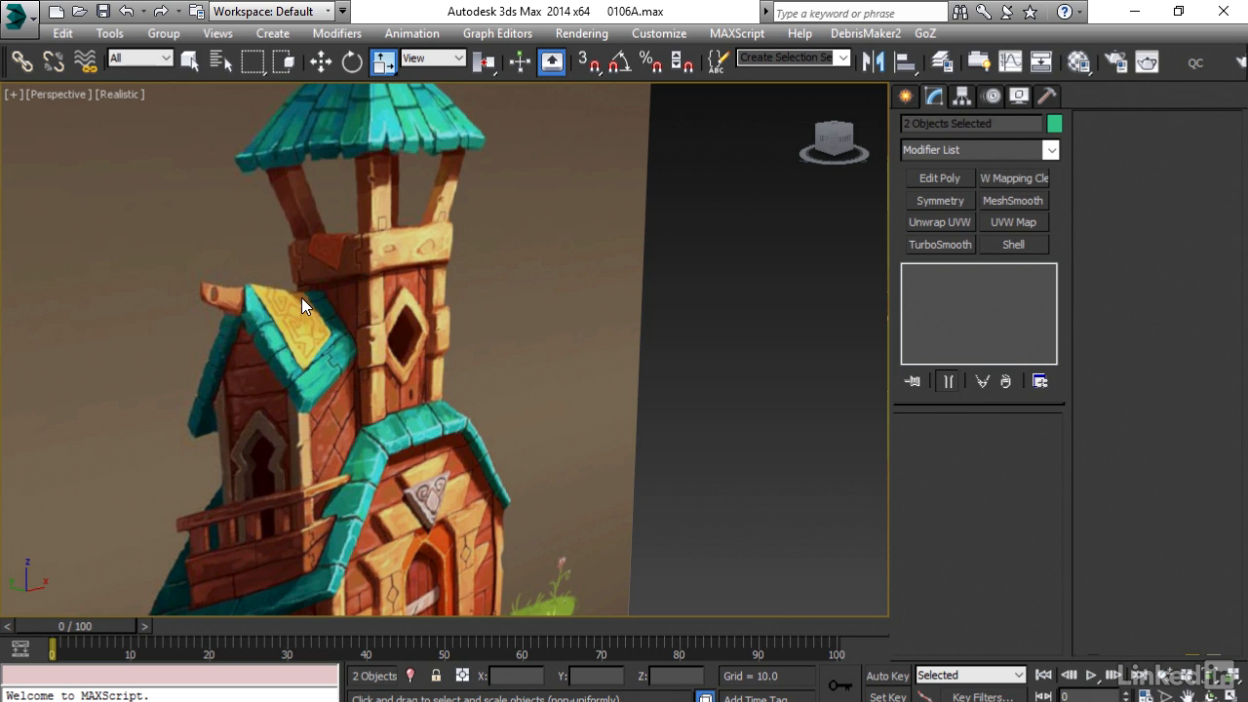
mouse_move(355, 384)
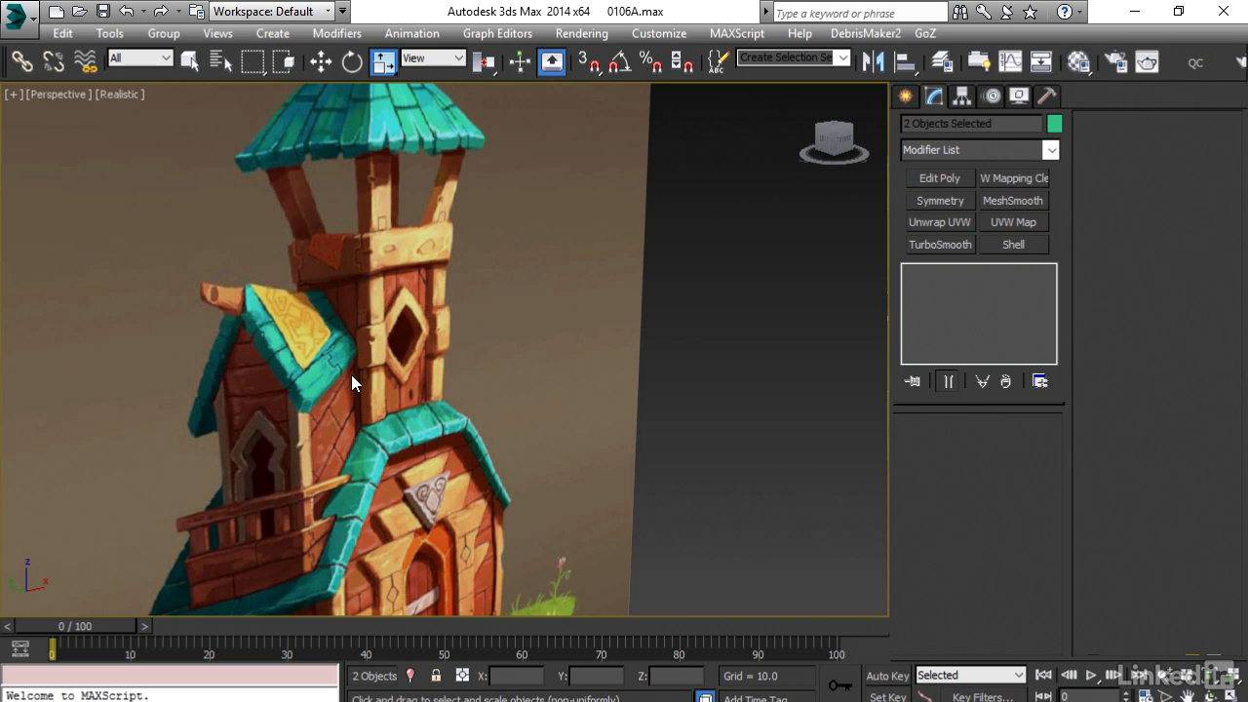
mouse_move(342, 353)
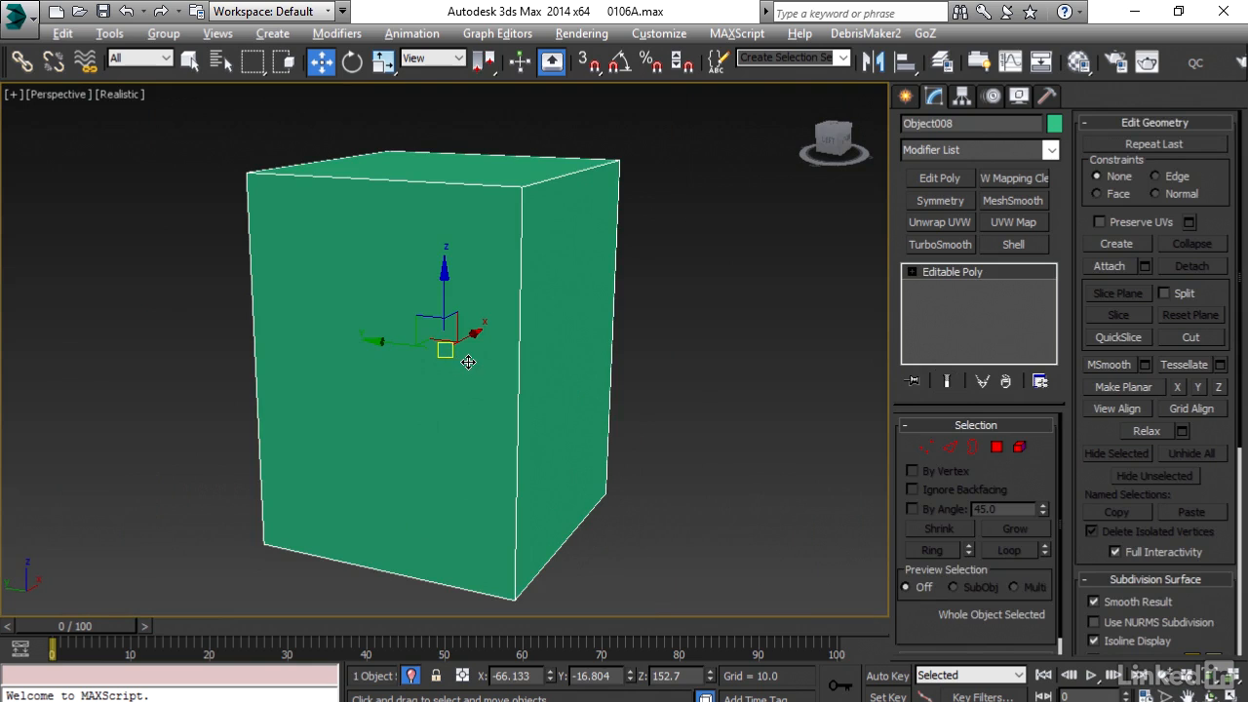
mouse_move(951, 447)
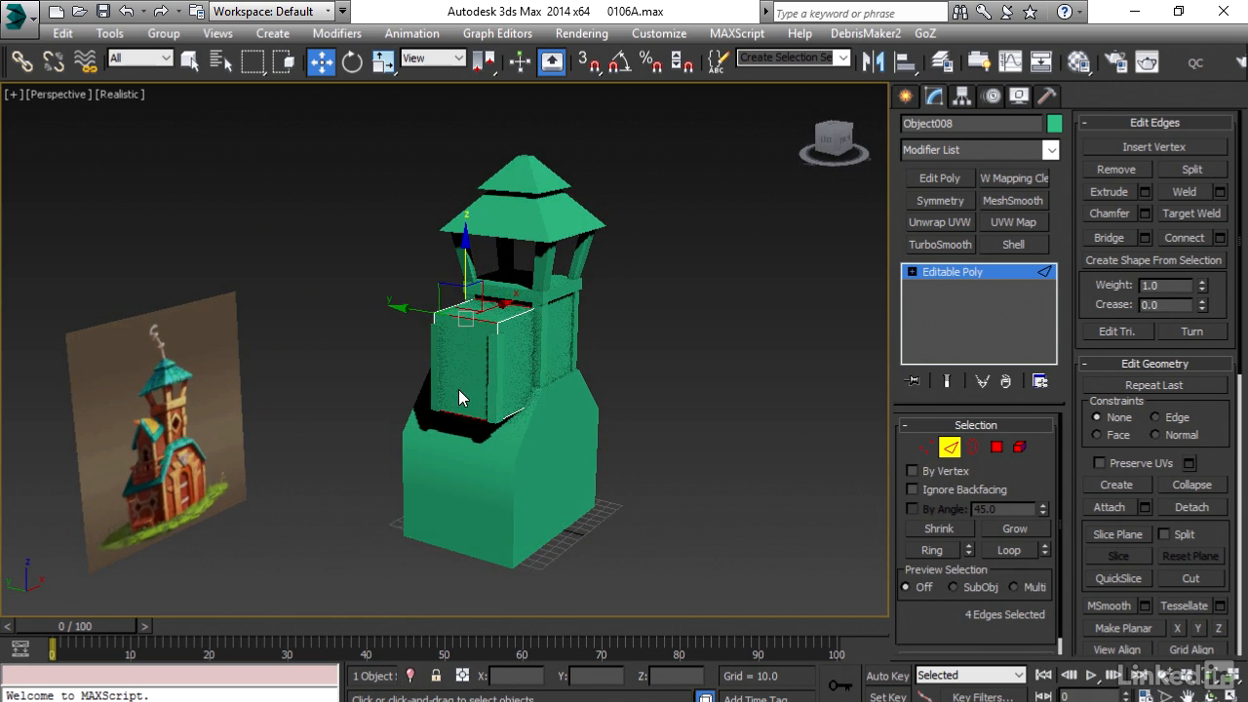
Connect the four selected edges with 1 segment to add a center edge, then go to Vertex mode.
right_click(460, 397)
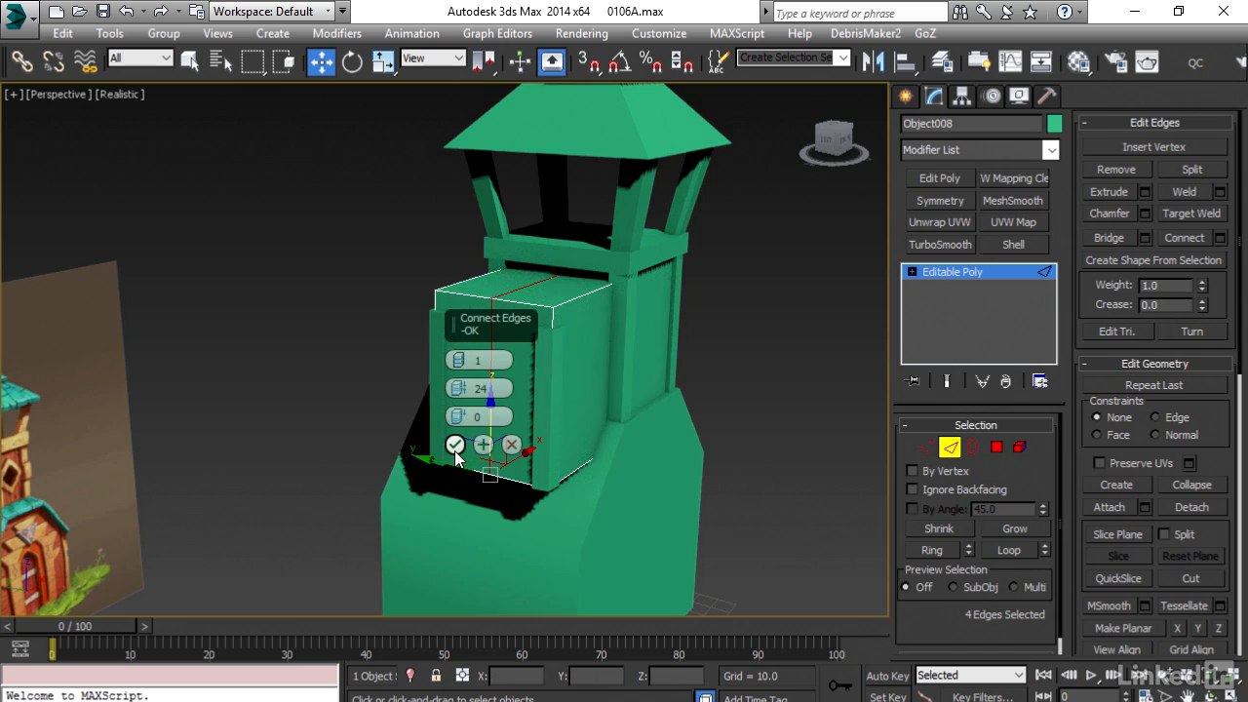
click(454, 445)
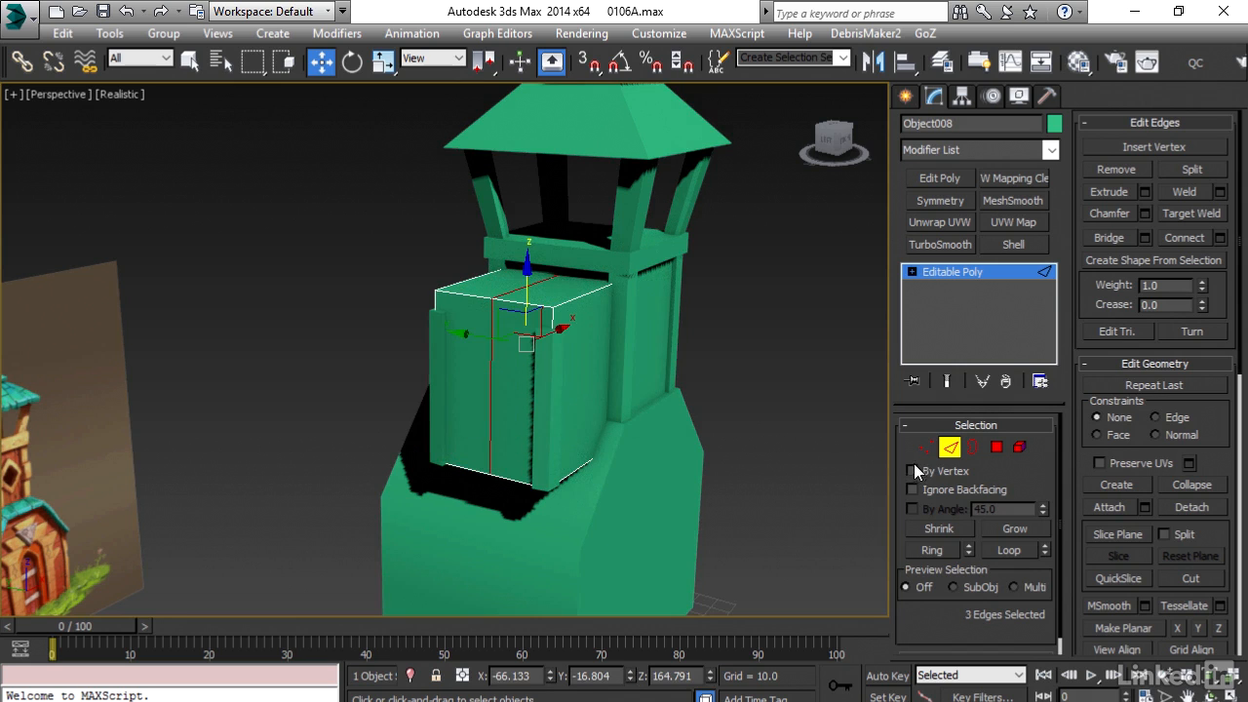
click(924, 447)
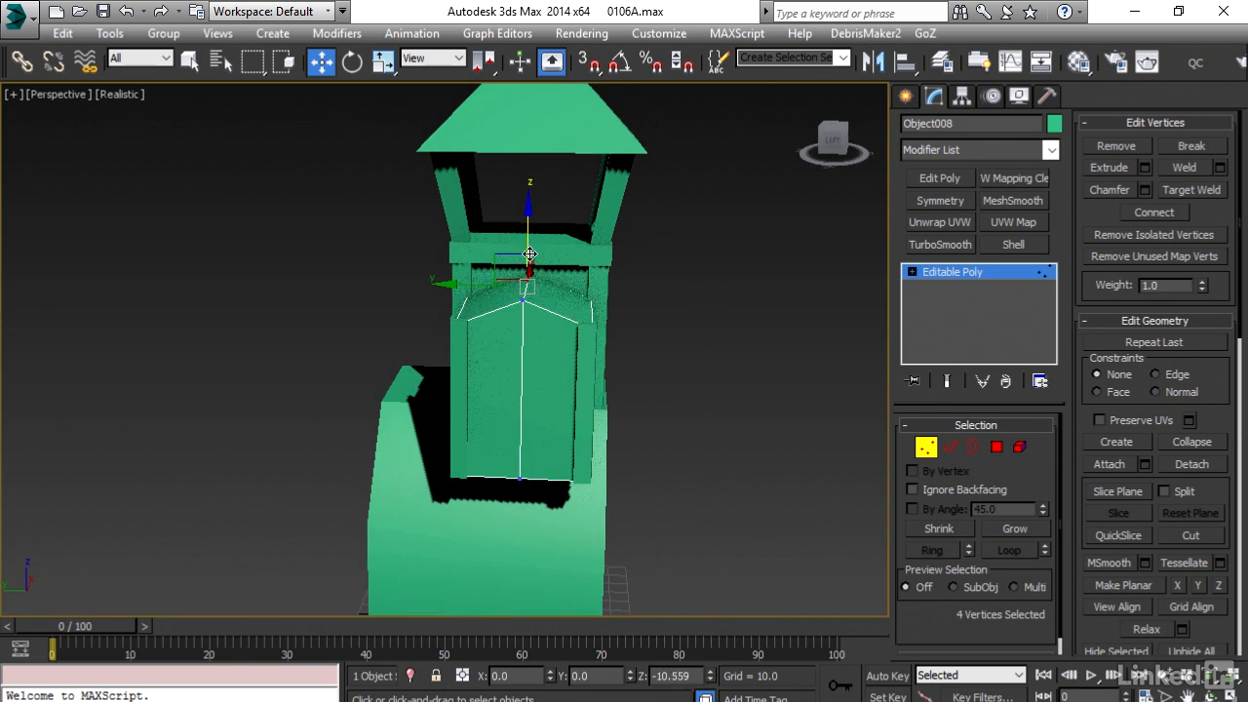
Raise the box's top center vertices along Z to form the gable peak.
drag(530, 254, 407, 359)
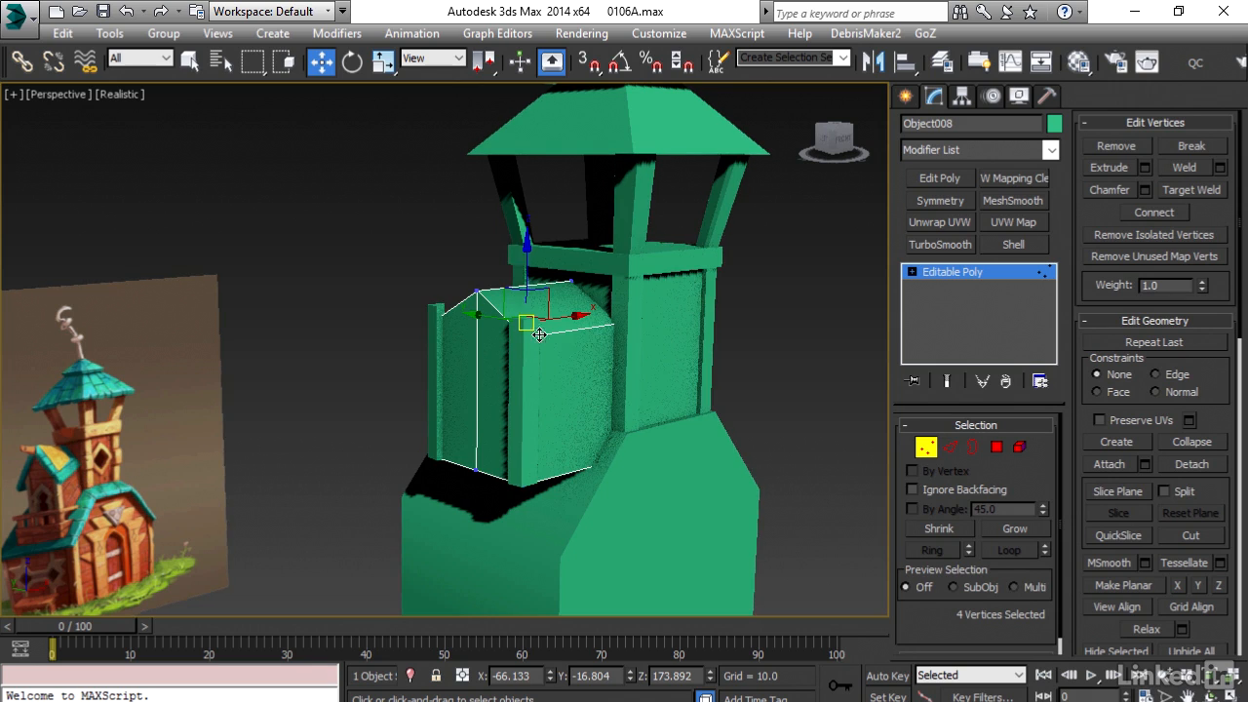
drag(538, 335, 526, 265)
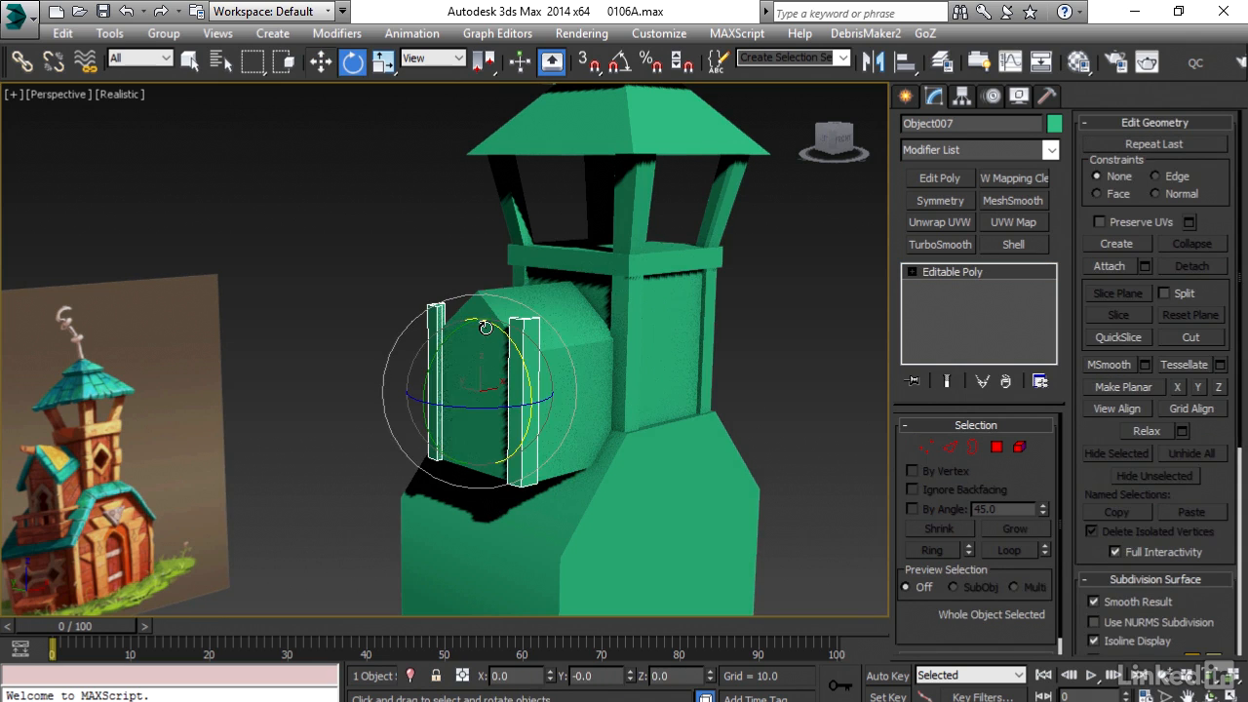
Move the side planks beside the balcony box and set a flat slab underneath it.
click(384, 62)
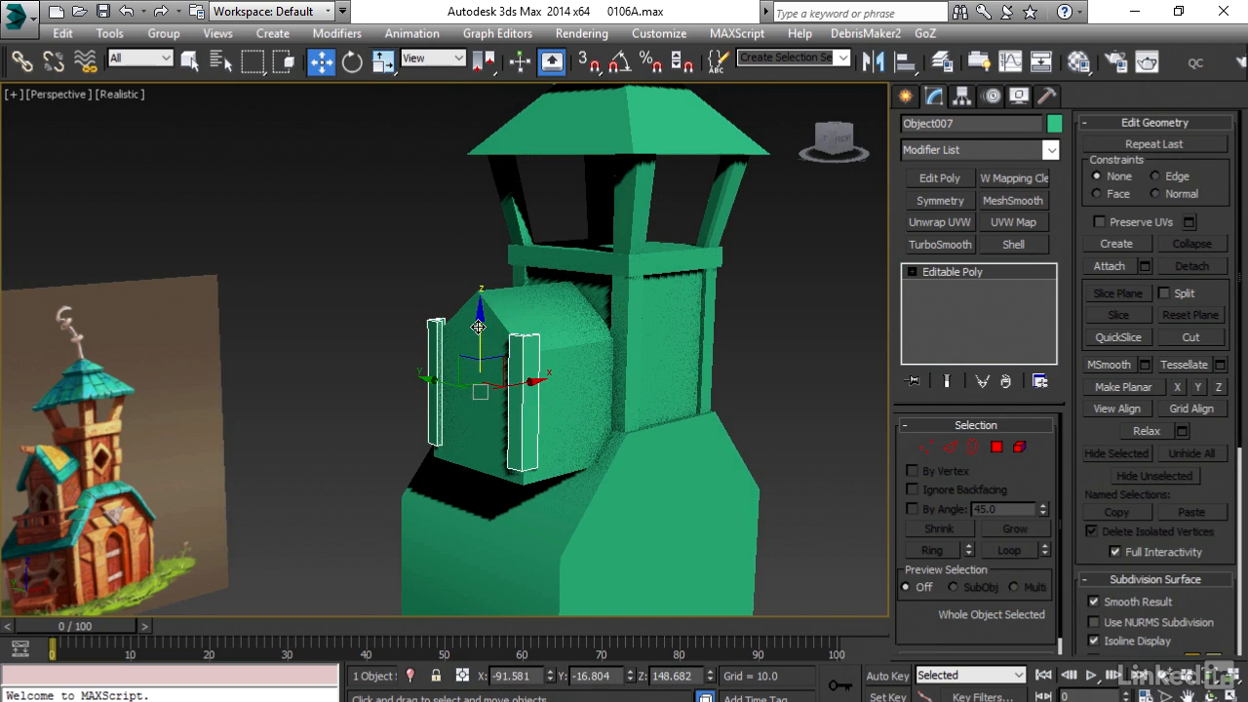
drag(478, 328, 483, 347)
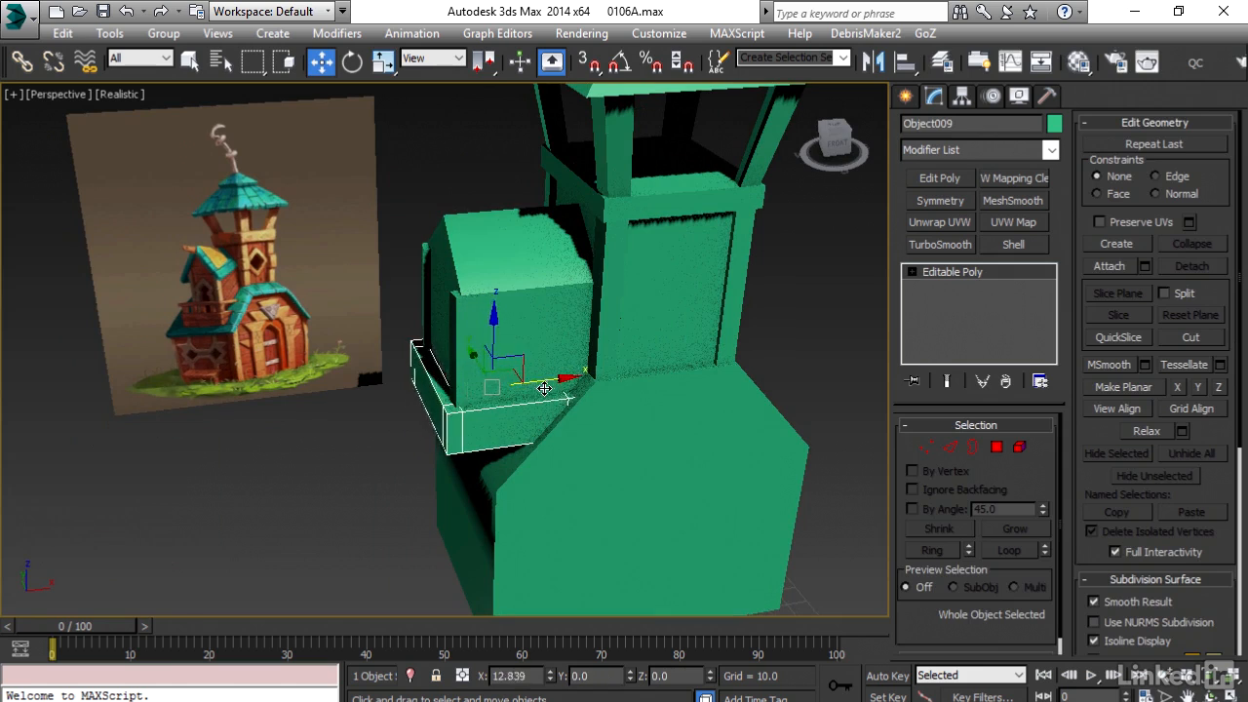
drag(546, 388, 549, 394)
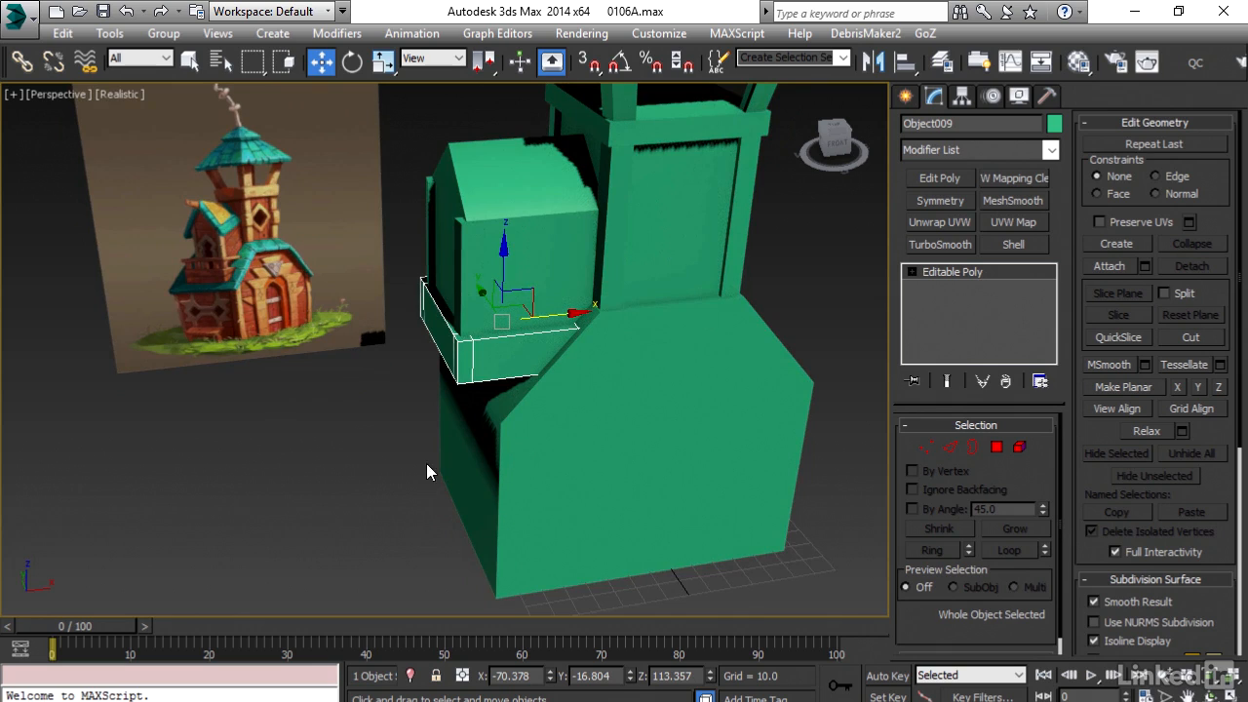
mouse_move(226, 296)
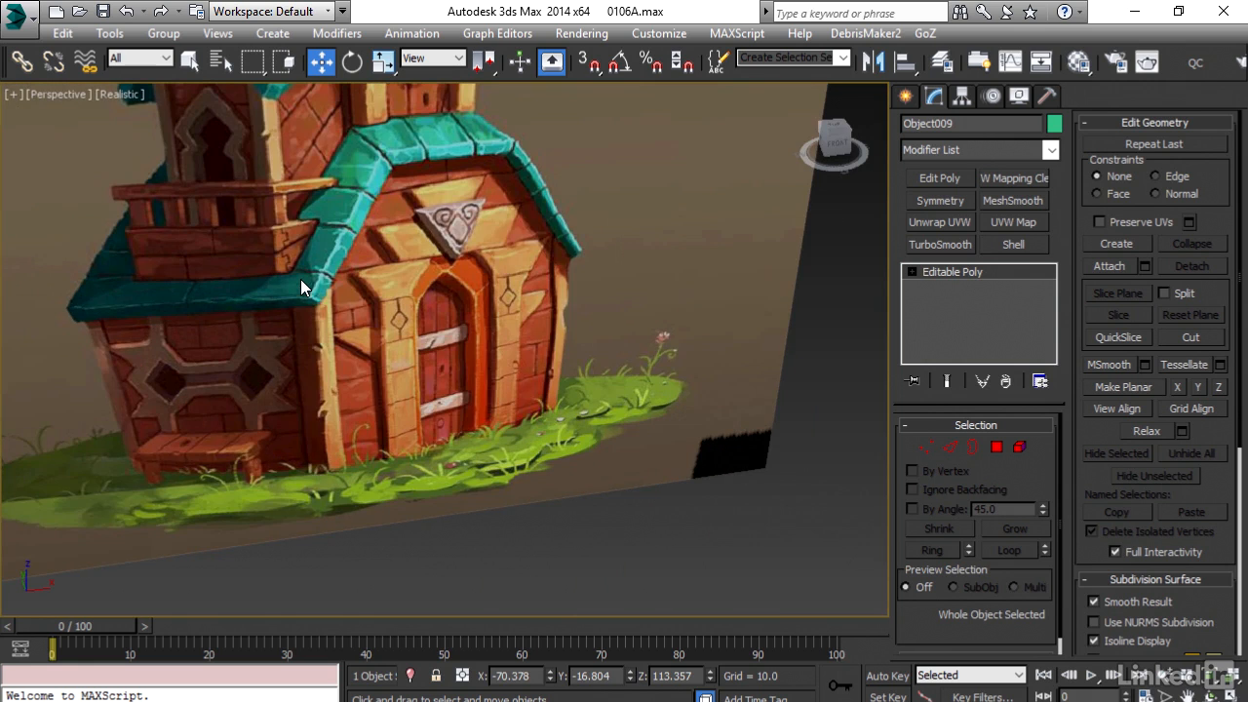
mouse_move(111, 285)
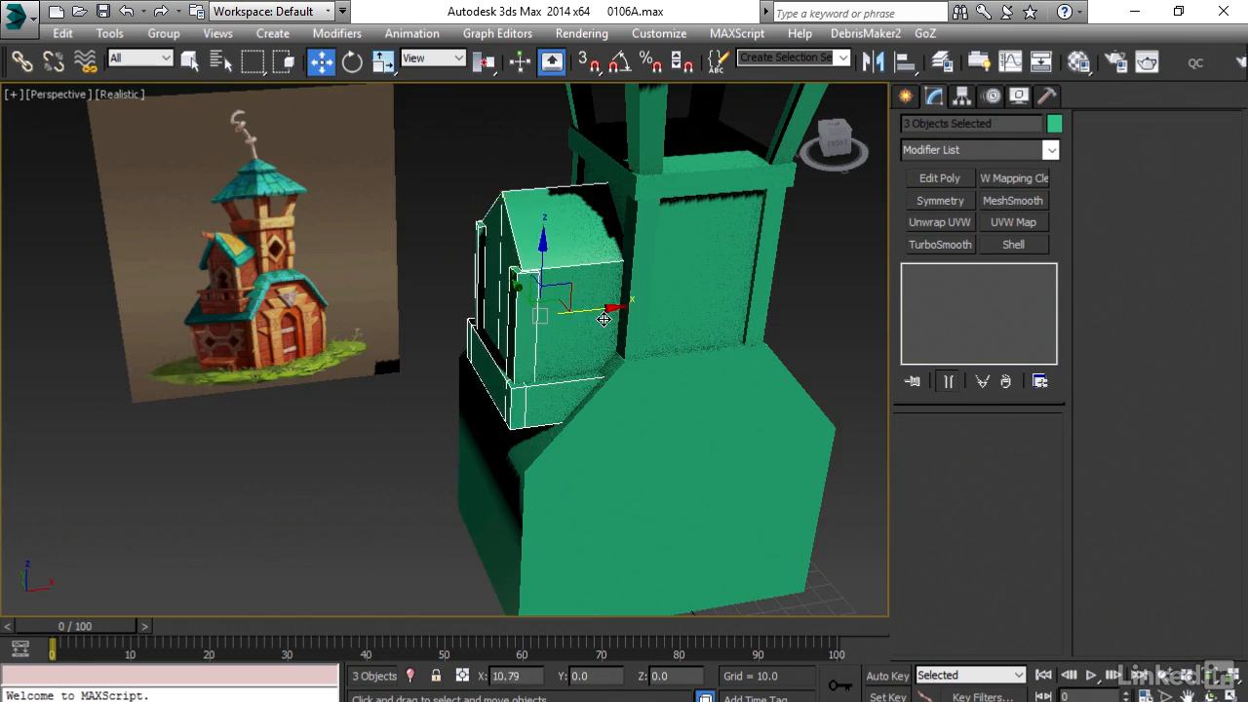
drag(602, 320, 624, 322)
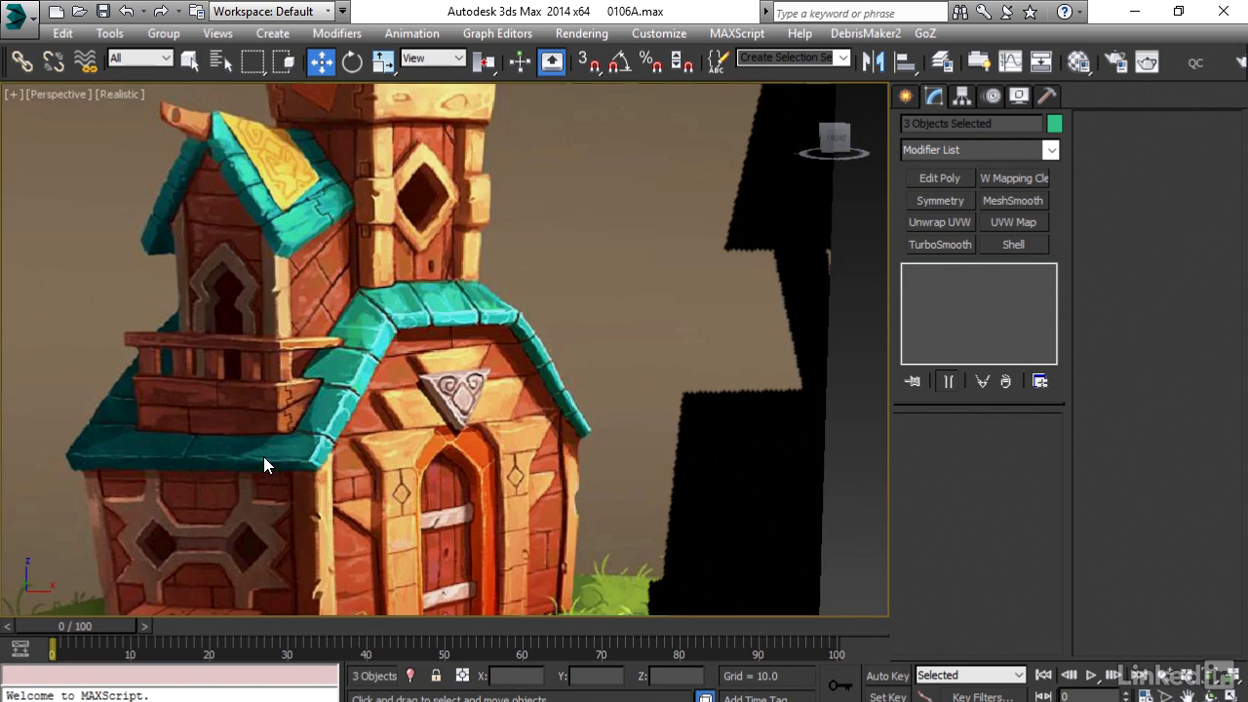
mouse_move(324, 409)
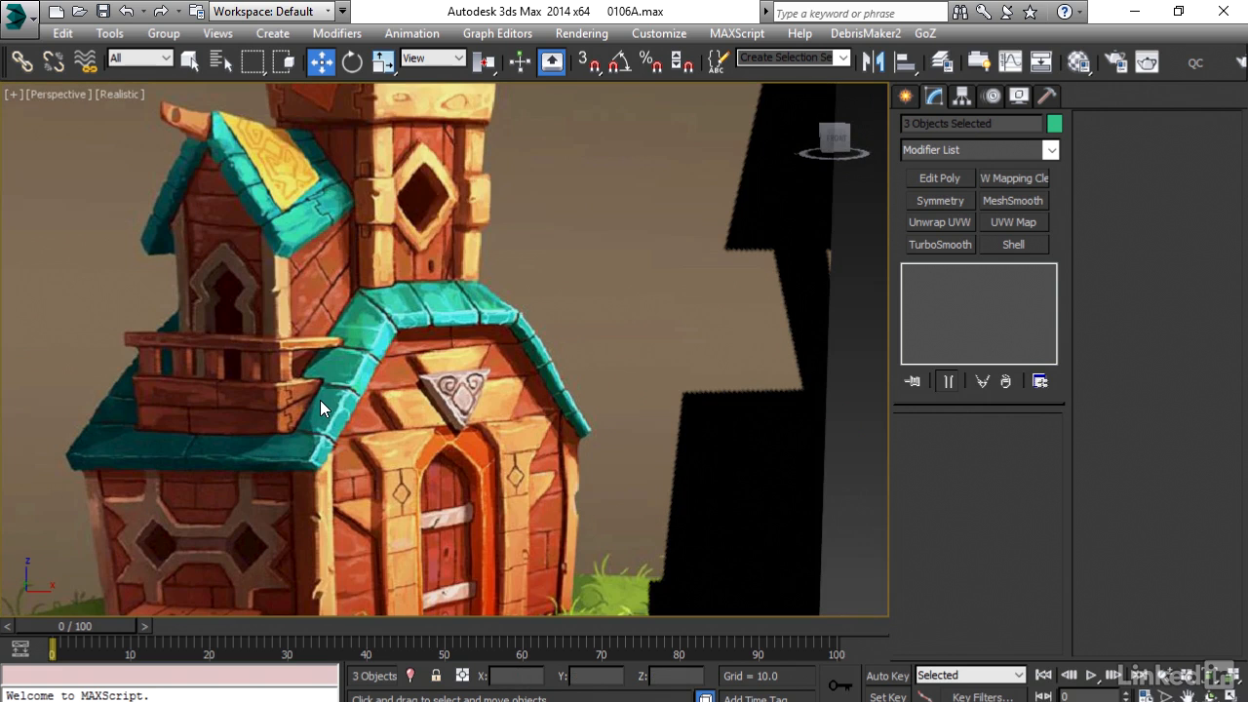
mouse_move(281, 398)
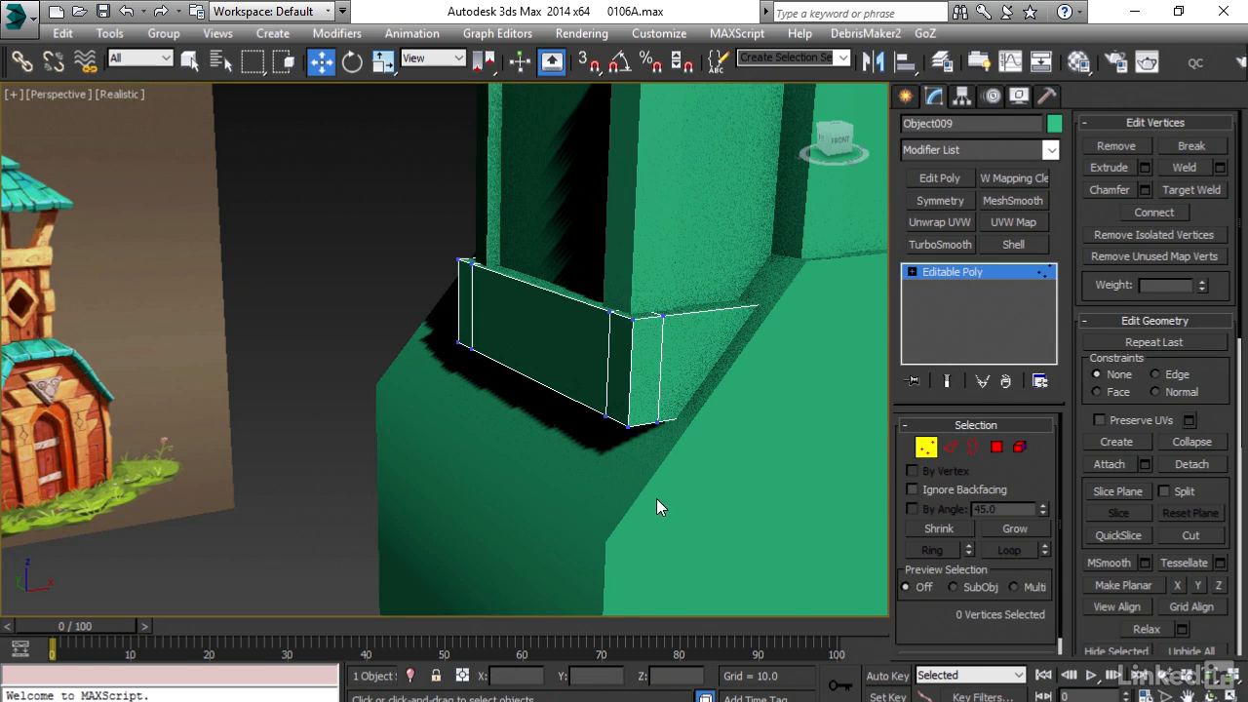
In wireframe, lower the panels' top vertices into a short railing, then restore shading.
key(F3)
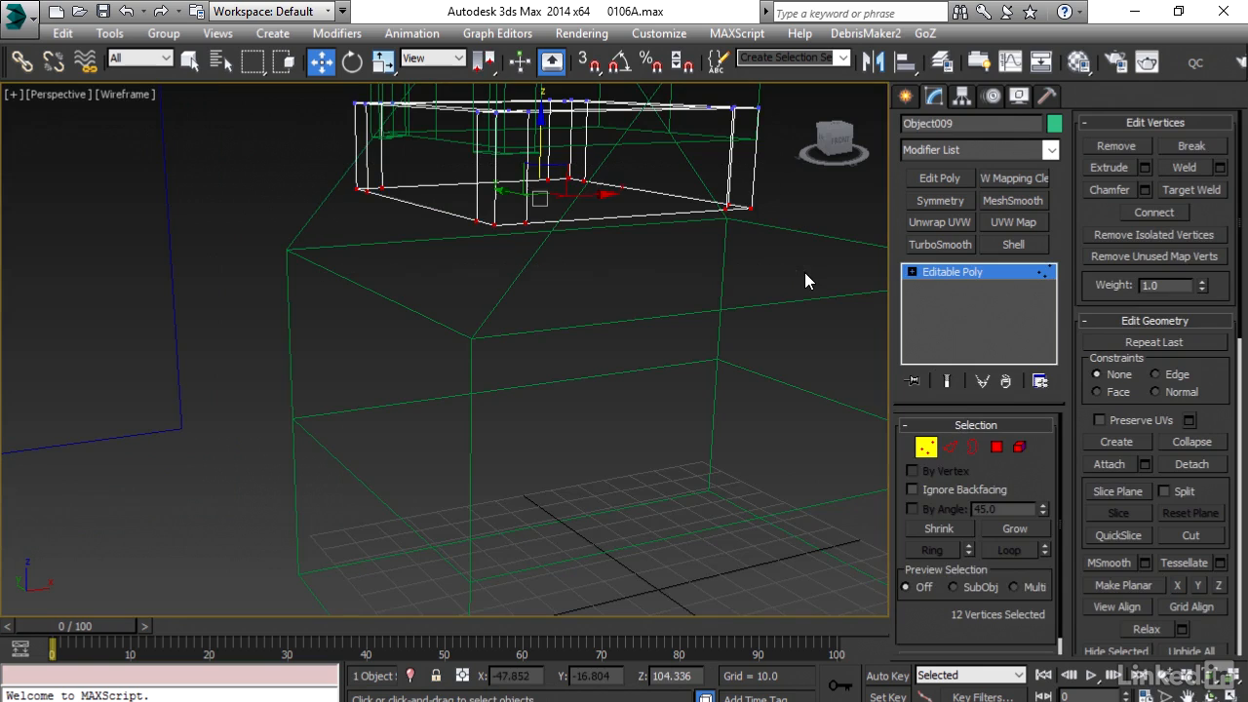
mouse_move(385, 232)
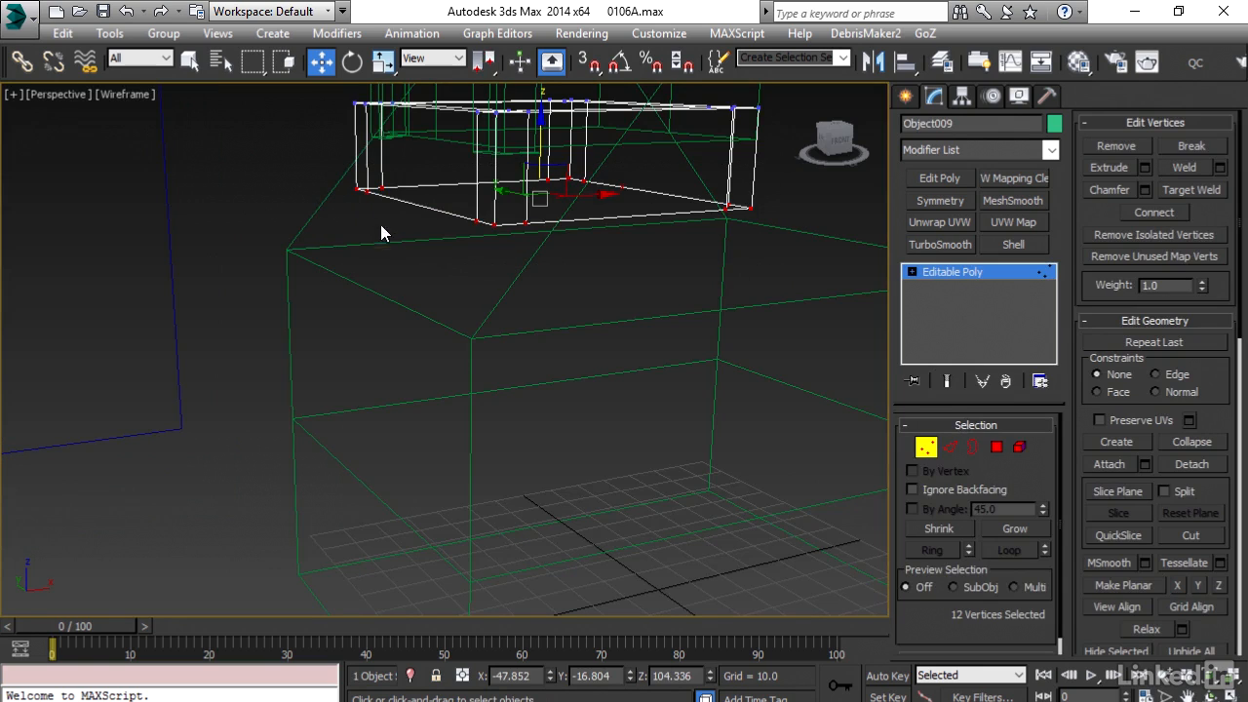
mouse_move(633, 269)
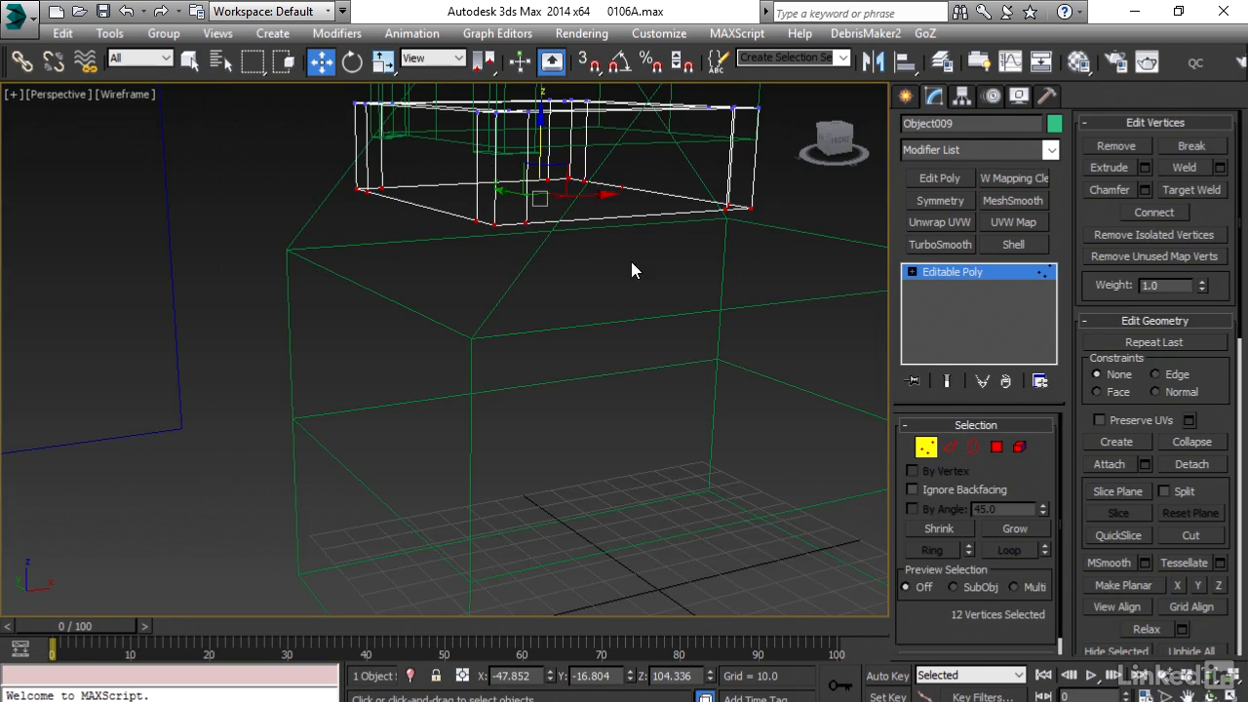
drag(633, 269, 405, 259)
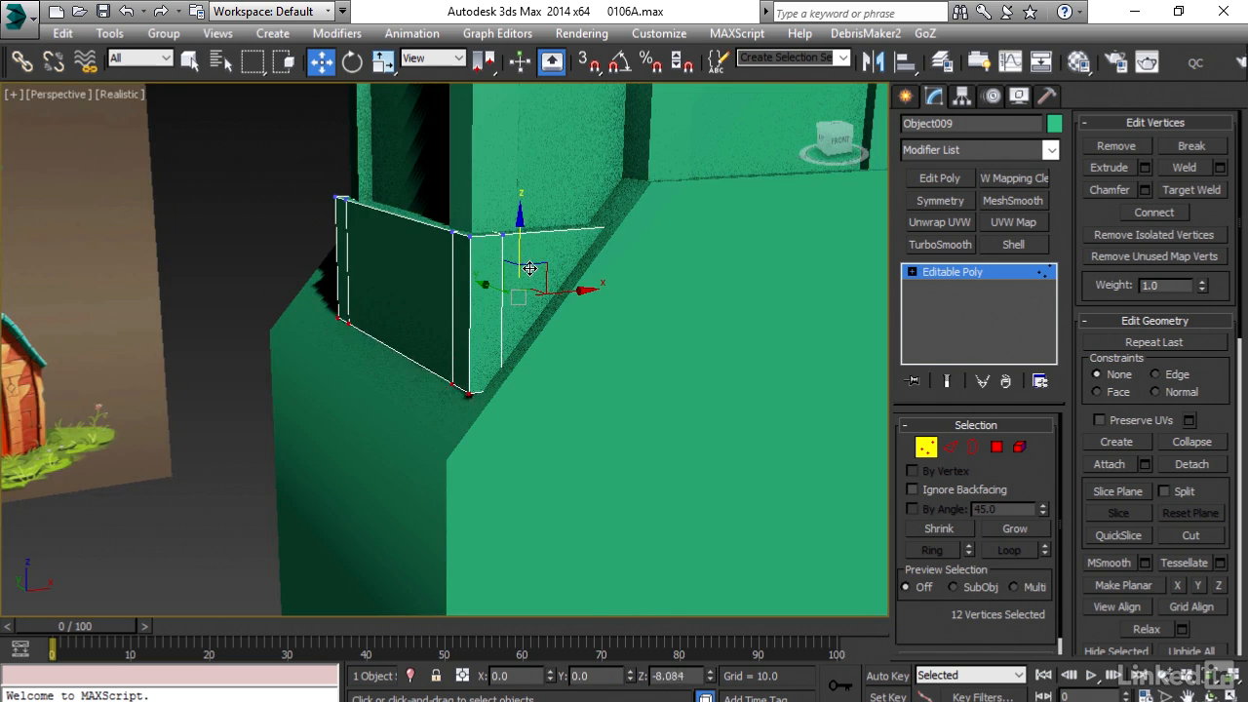
key(F3)
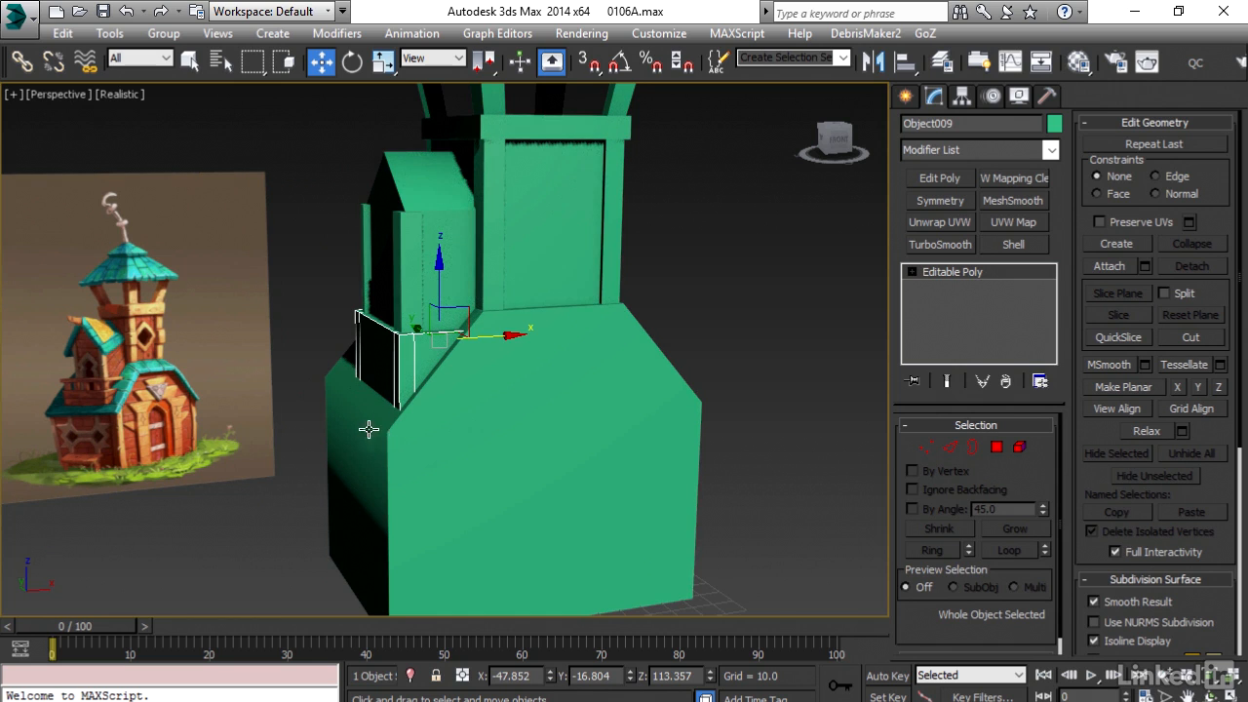
mouse_move(377, 449)
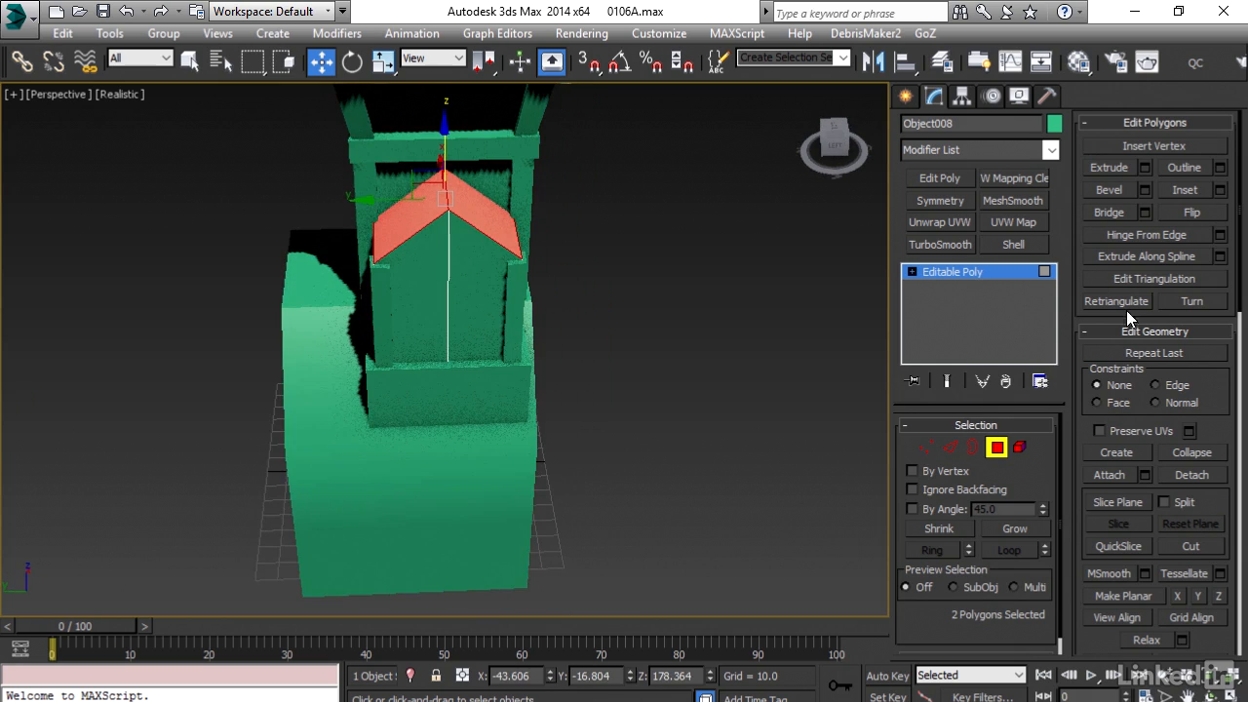
Detach the two roof polygons as a clone to create Object010.
click(1192, 476)
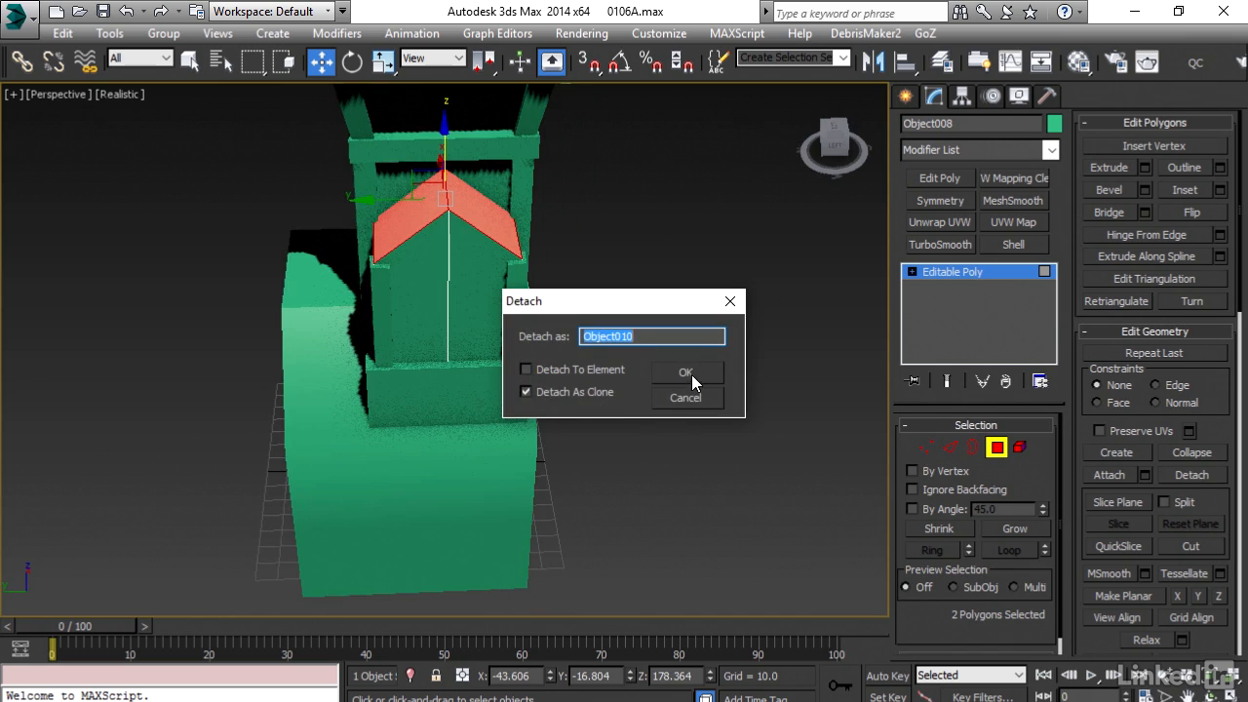
click(686, 373)
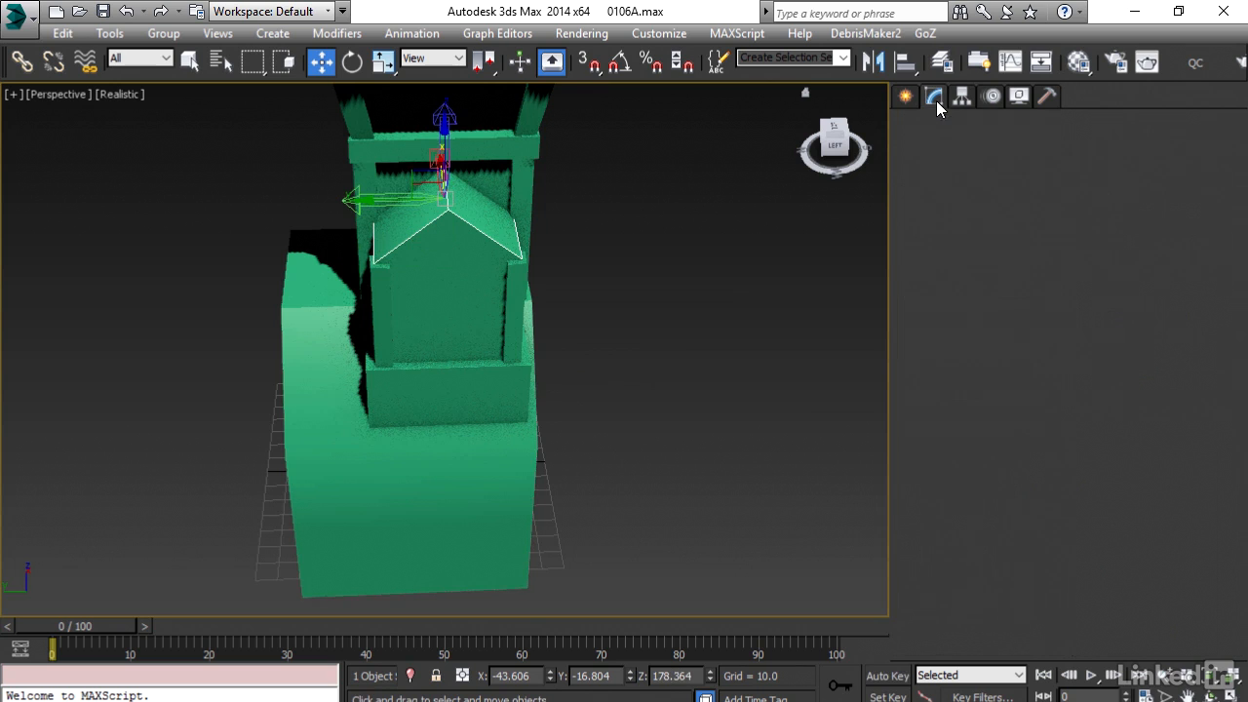
Add a Shell modifier to the roof copy, then return to Editable Poly vertex editing beneath it.
click(940, 97)
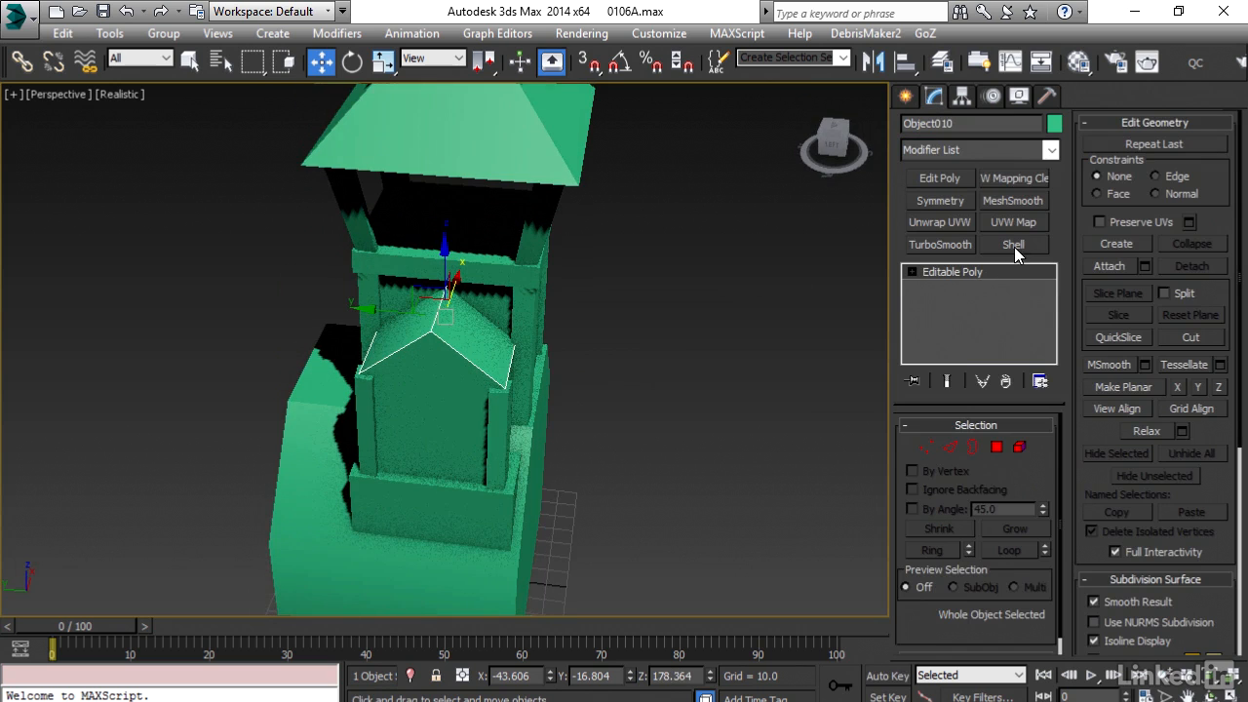
click(1014, 246)
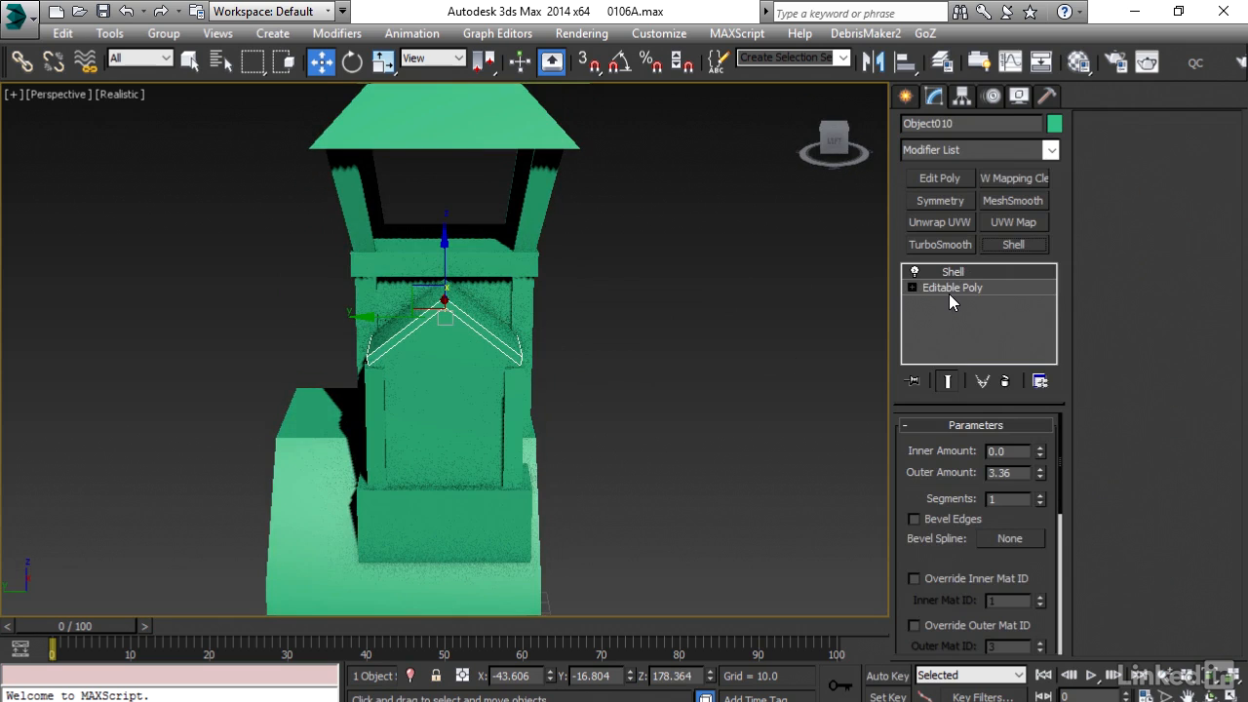
click(952, 287)
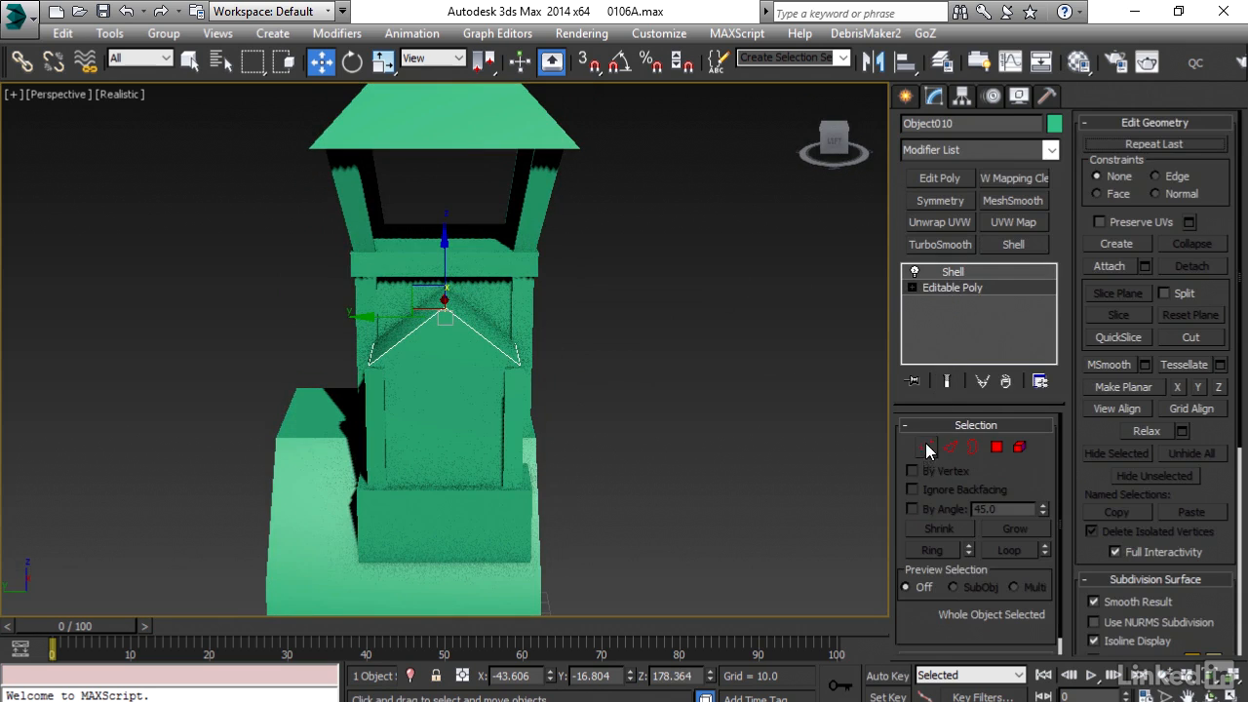
click(929, 447)
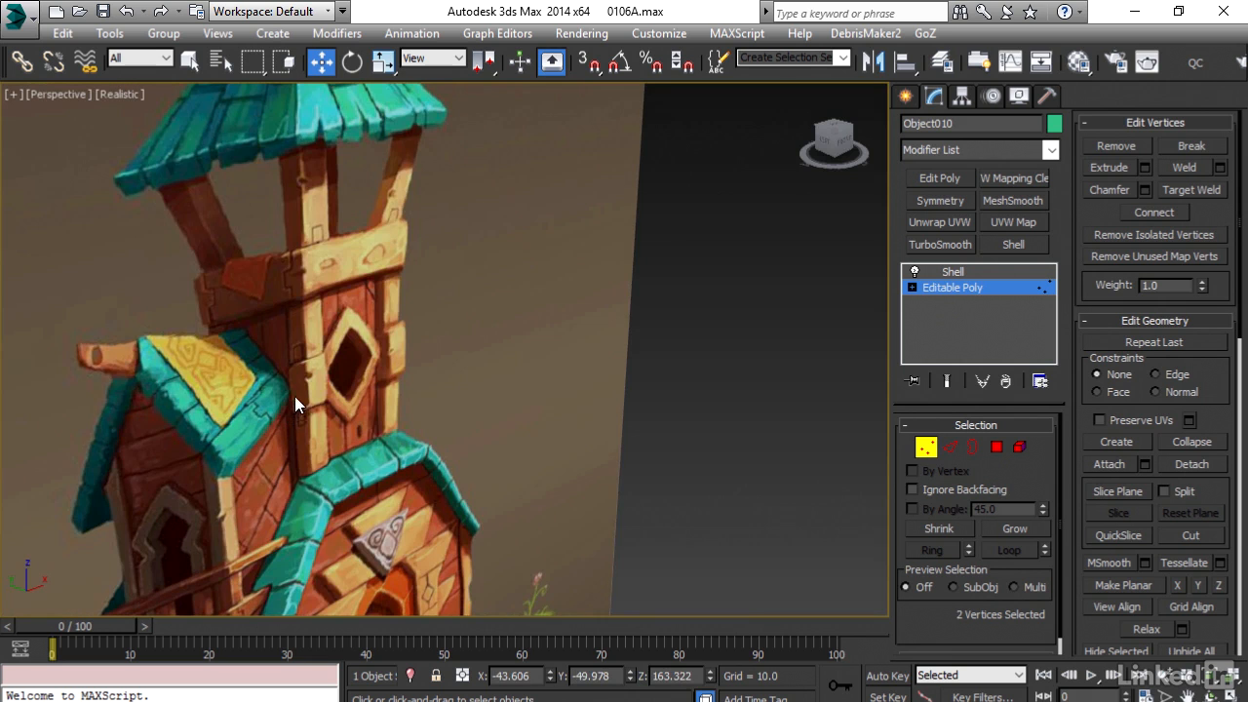
mouse_move(312, 431)
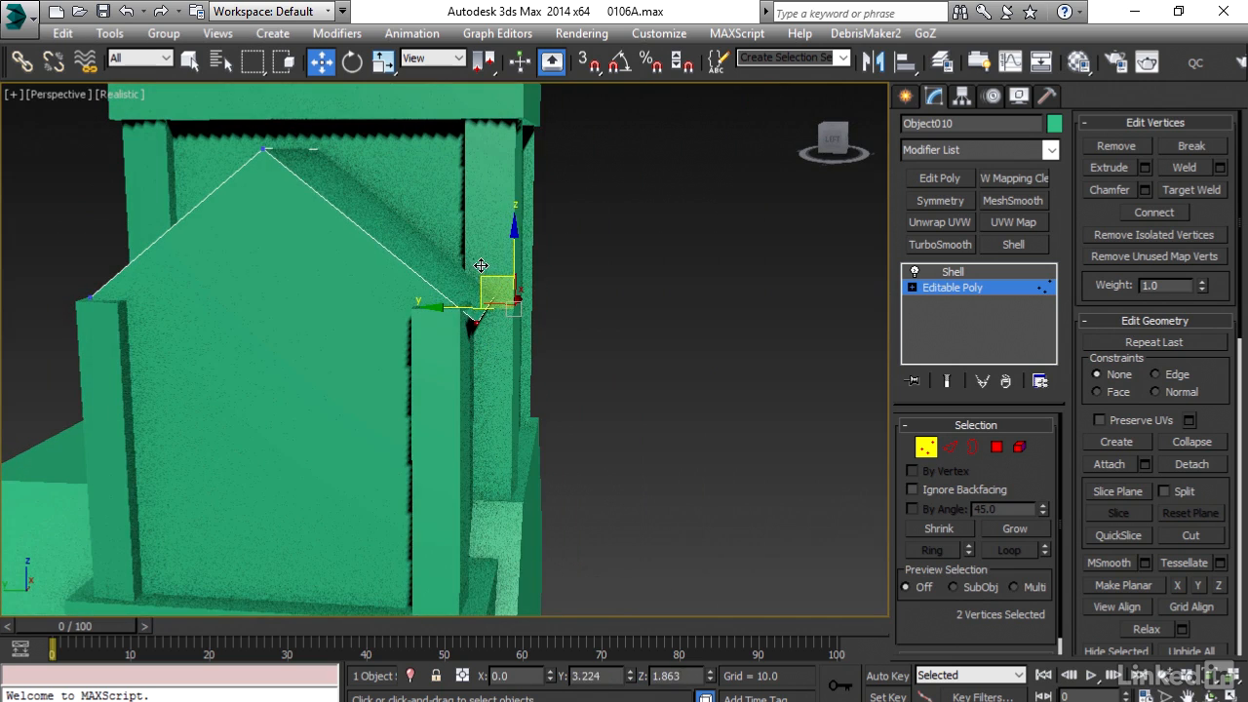
Move both eave corner vertices outward over the annex walls and review the shelled trim.
drag(477, 265, 476, 258)
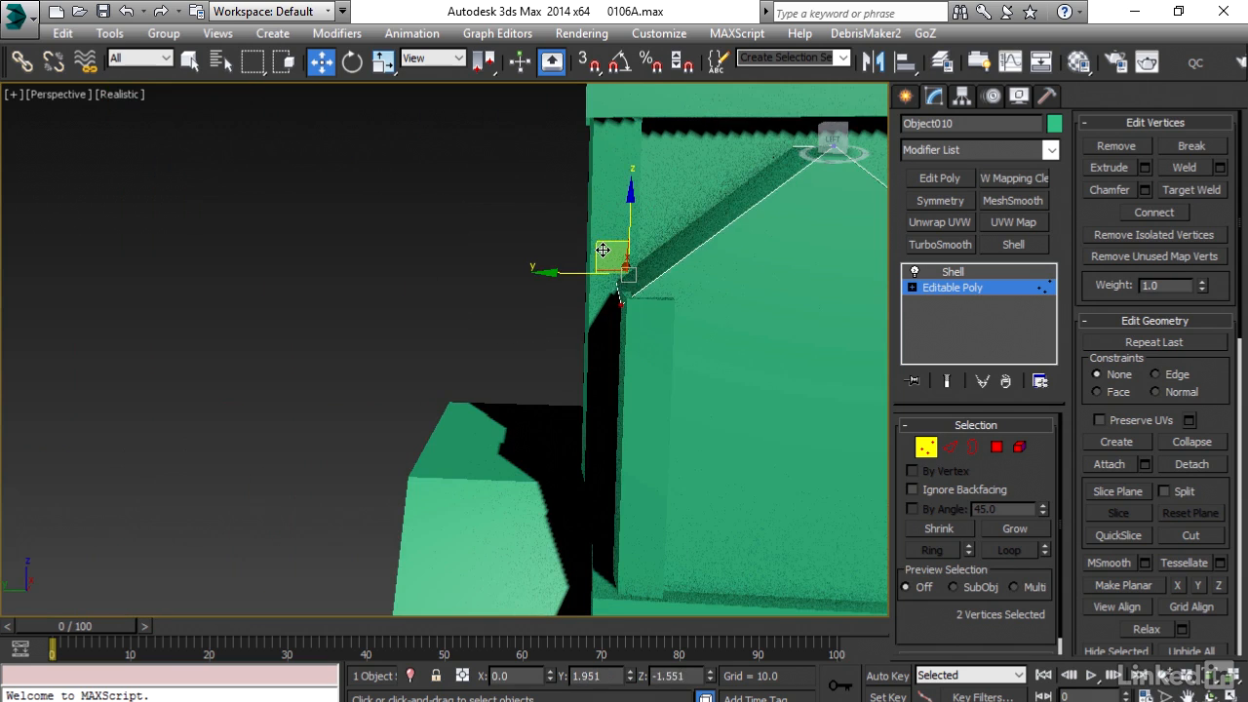
drag(628, 253, 624, 257)
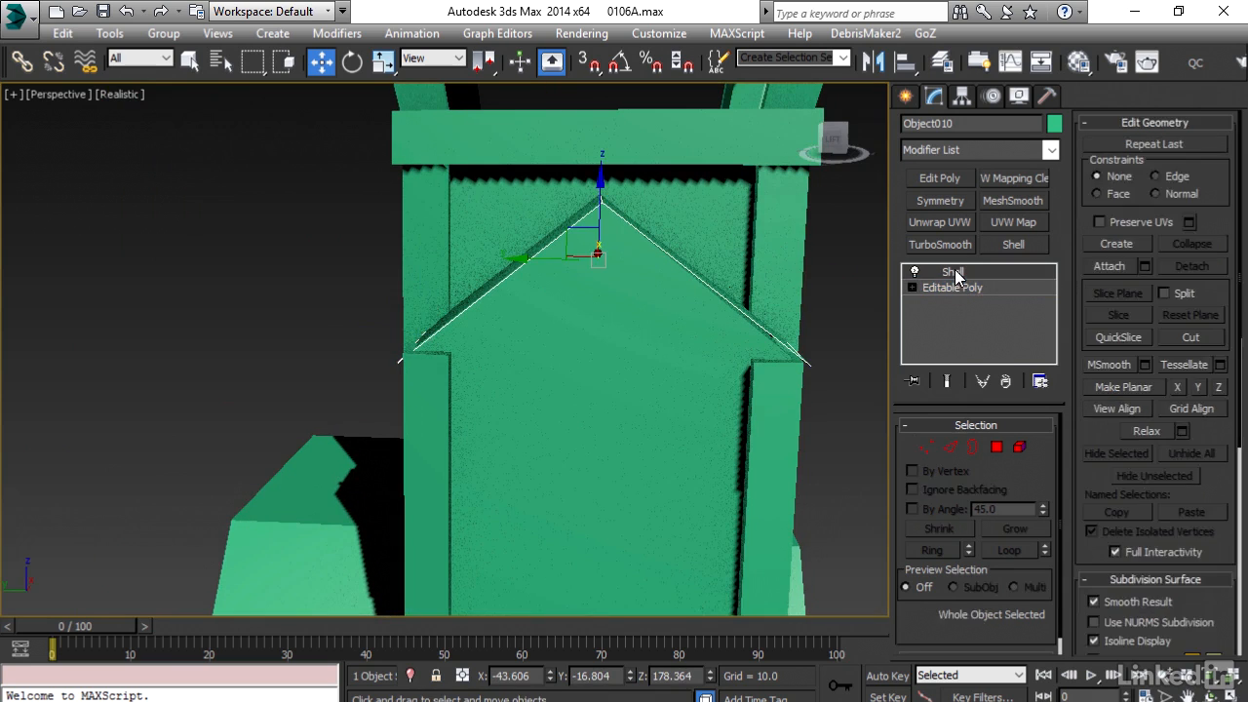
click(952, 271)
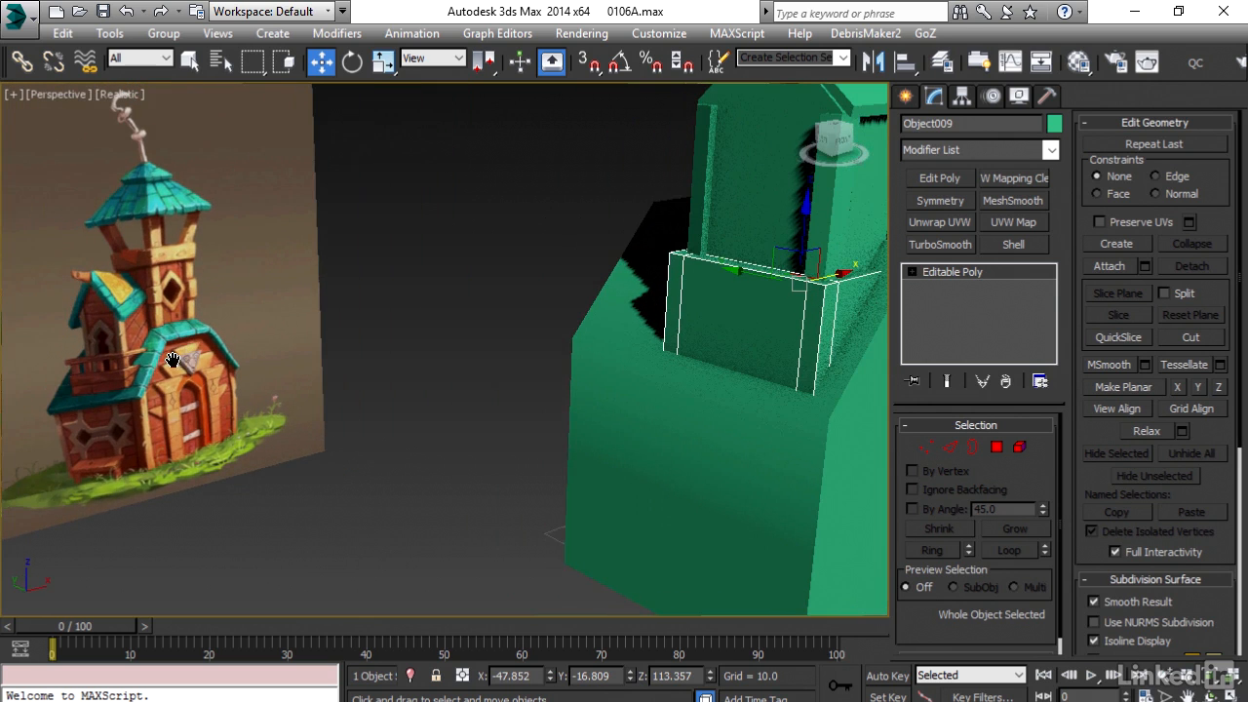
mouse_move(78, 367)
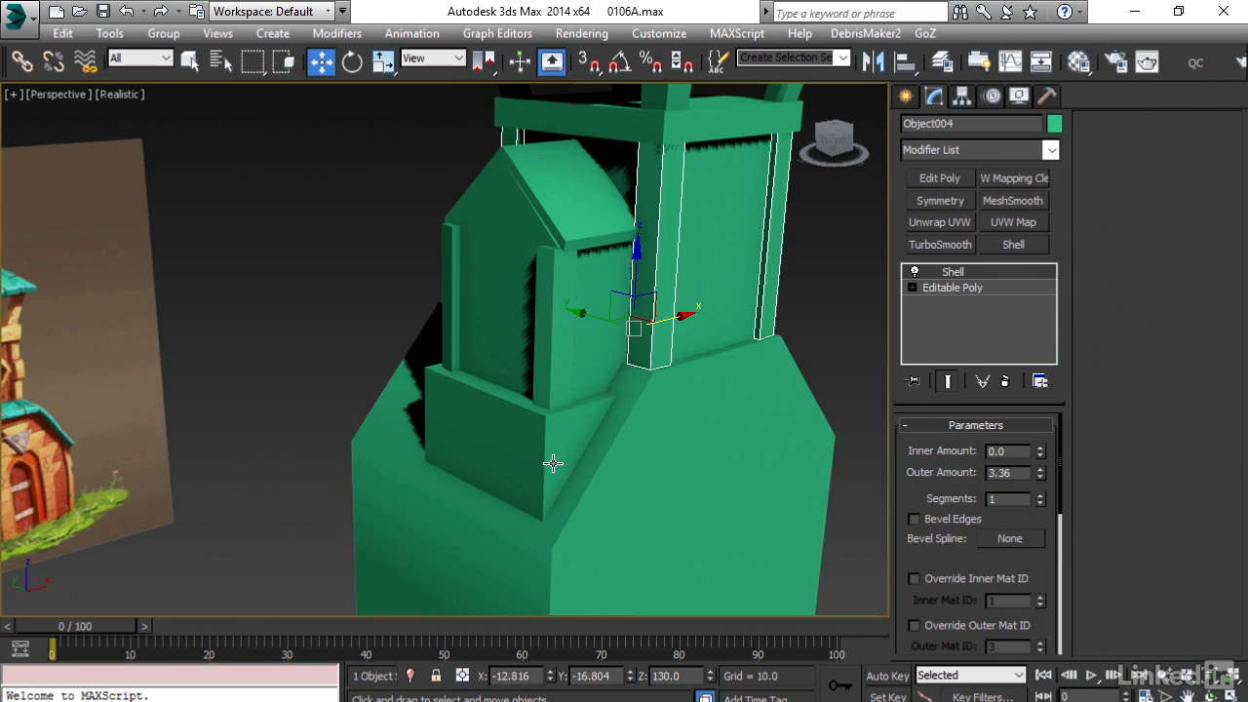
mouse_move(577, 403)
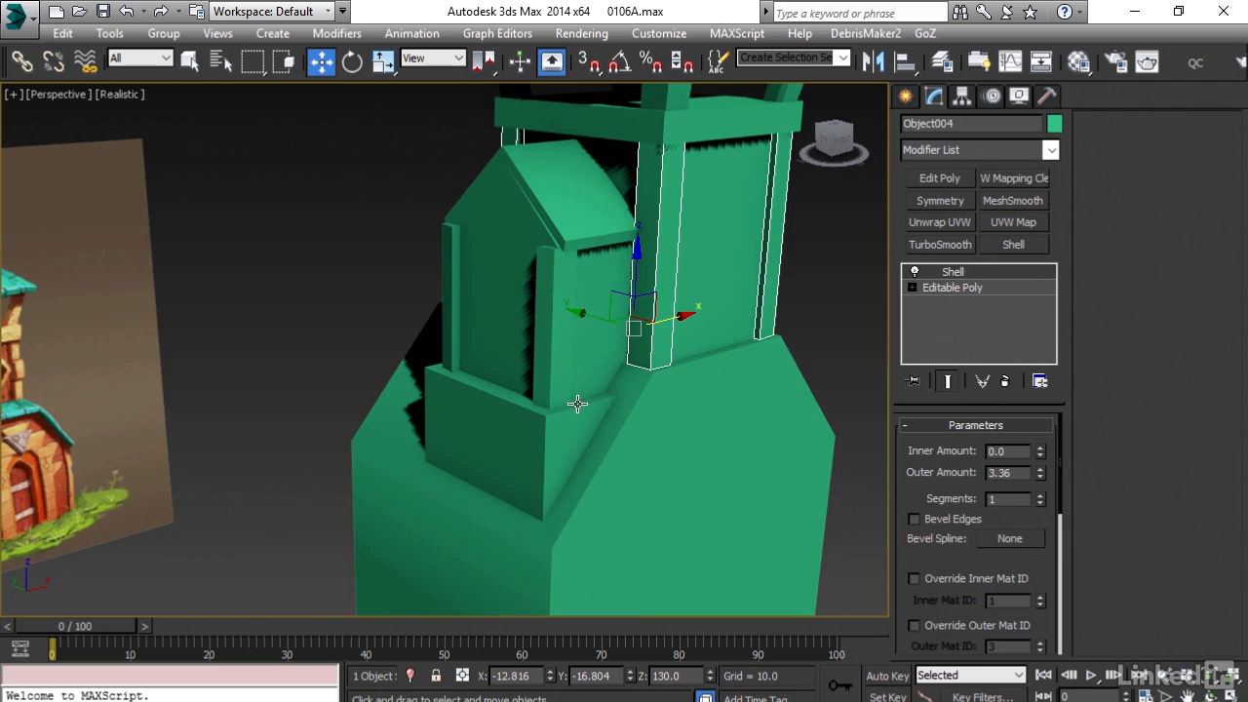